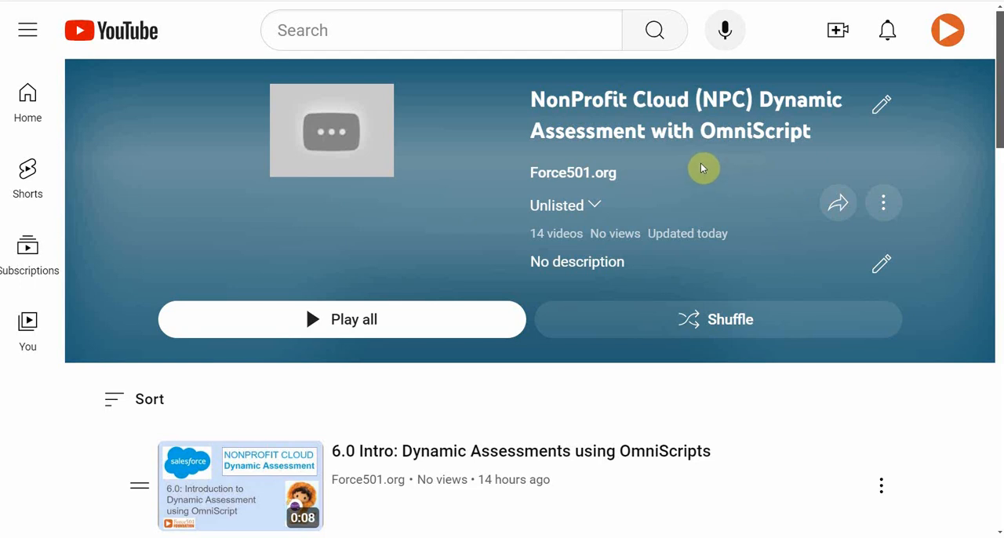
mouse_move(612, 150)
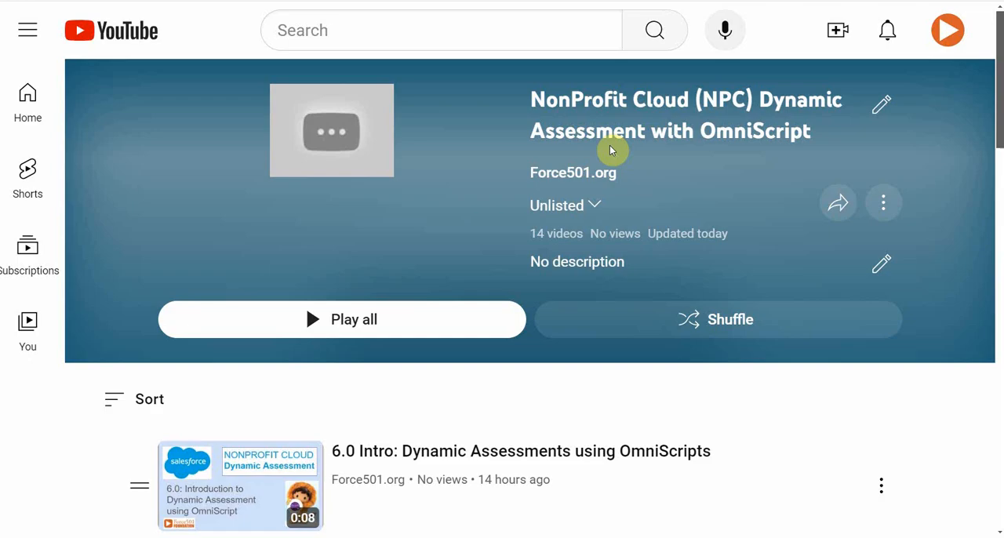
mouse_move(661, 145)
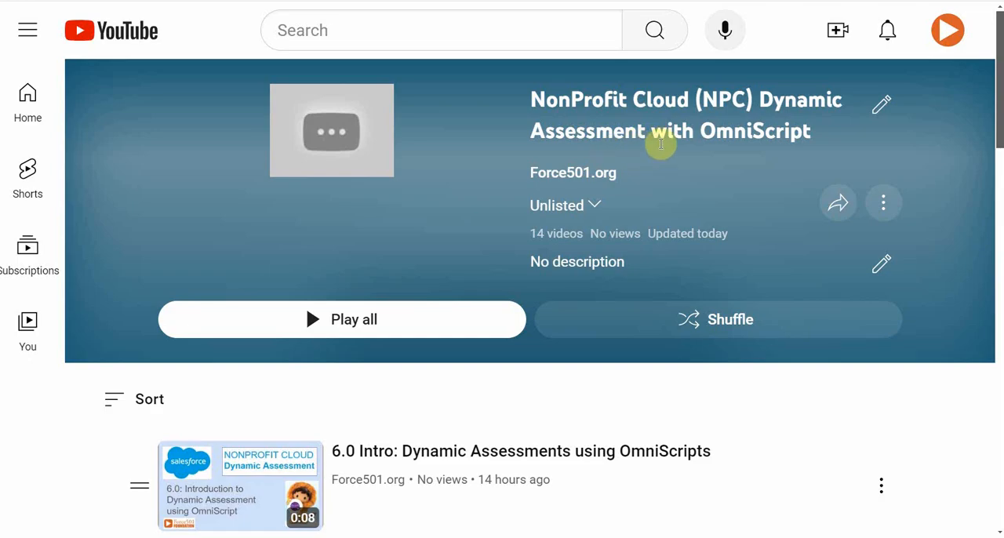
mouse_move(689, 151)
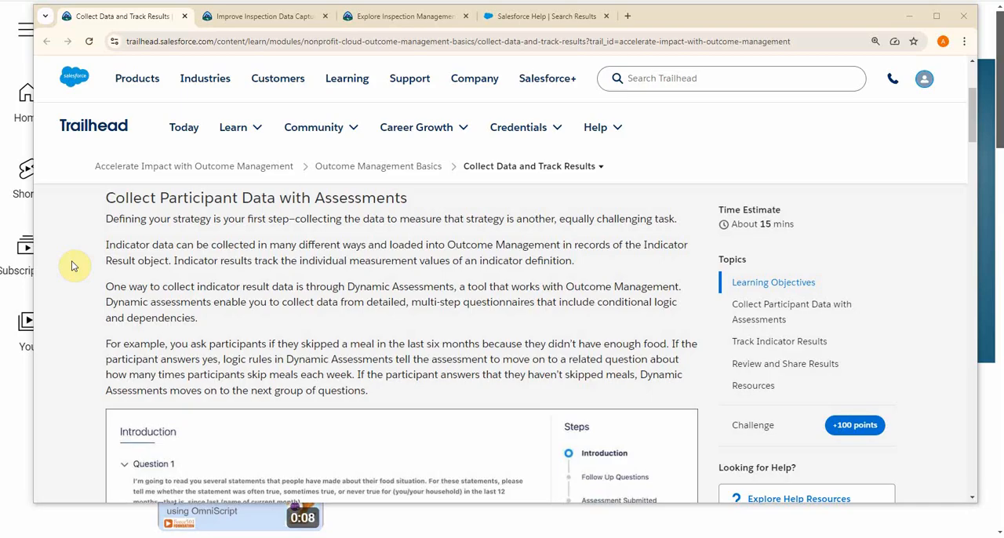
mouse_move(287, 344)
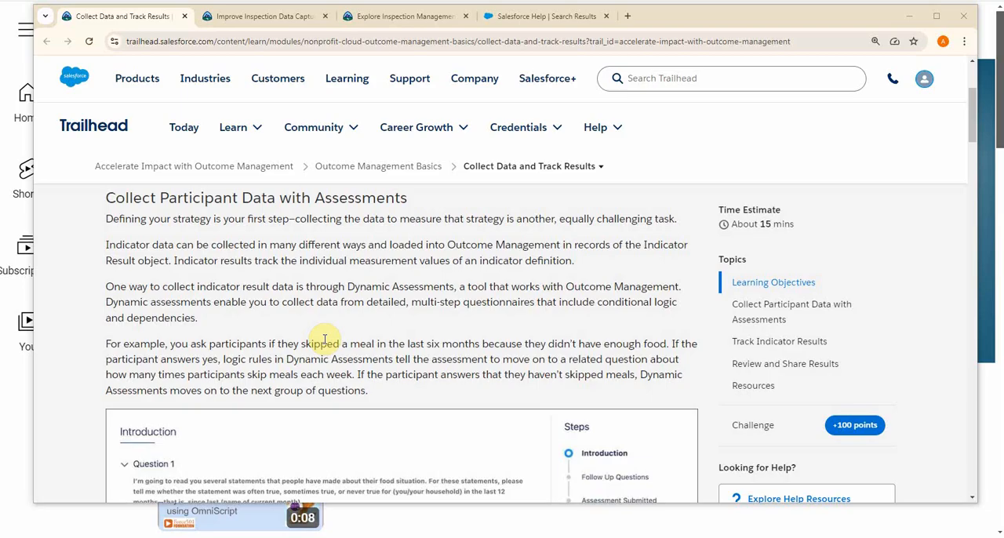
Scroll the Trailhead unit past the food-security questionnaire to the Industries Common Component setup note
scroll(down, 3)
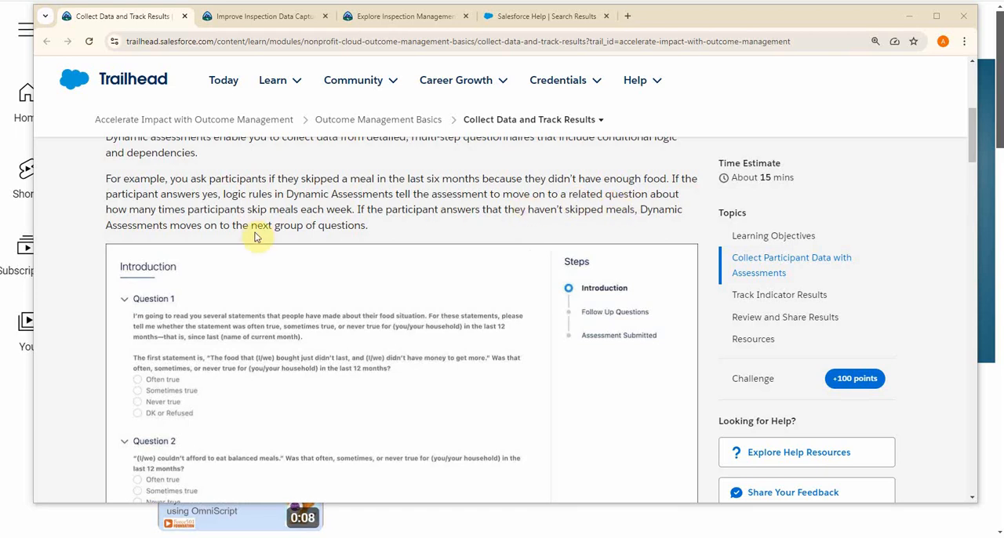
mouse_move(392, 227)
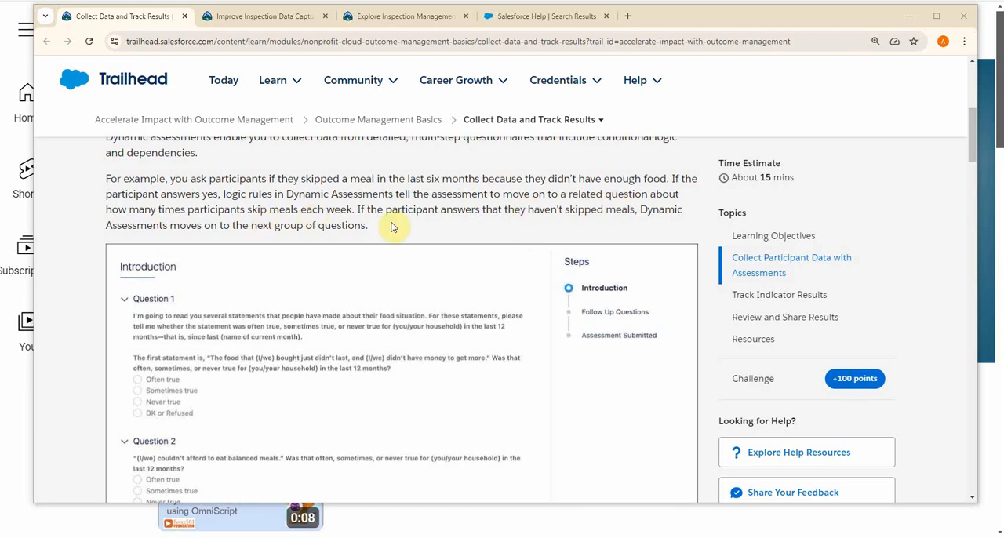
mouse_move(243, 241)
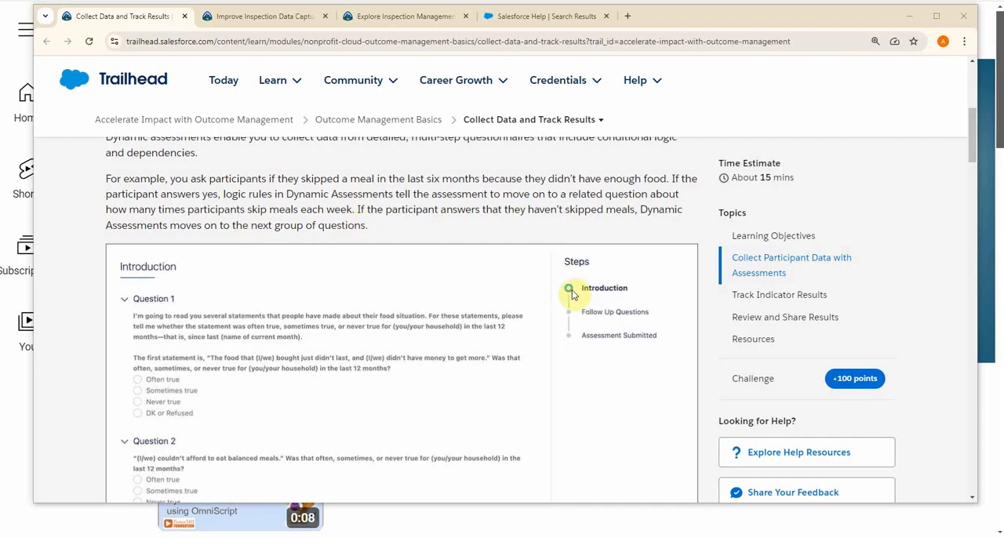
scroll(down, 3)
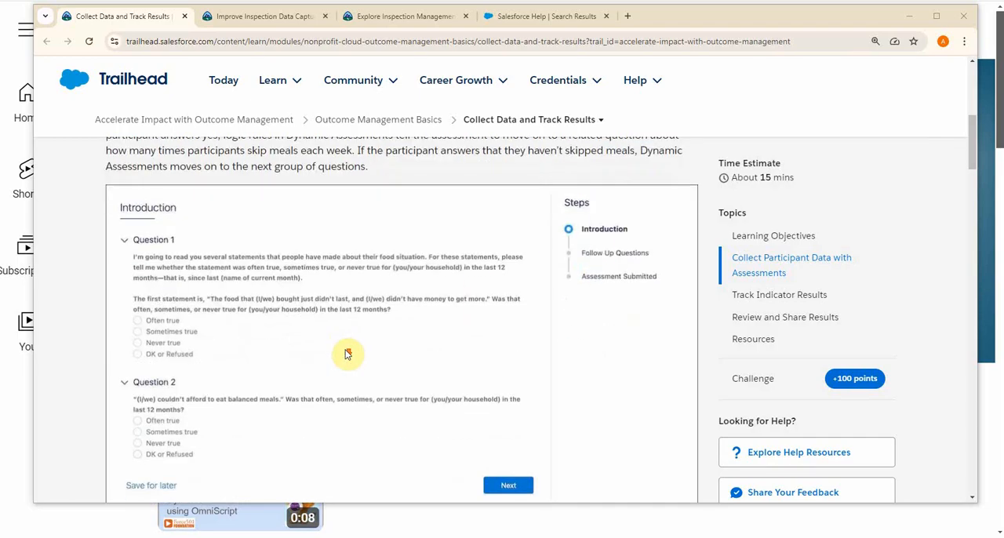
mouse_move(264, 361)
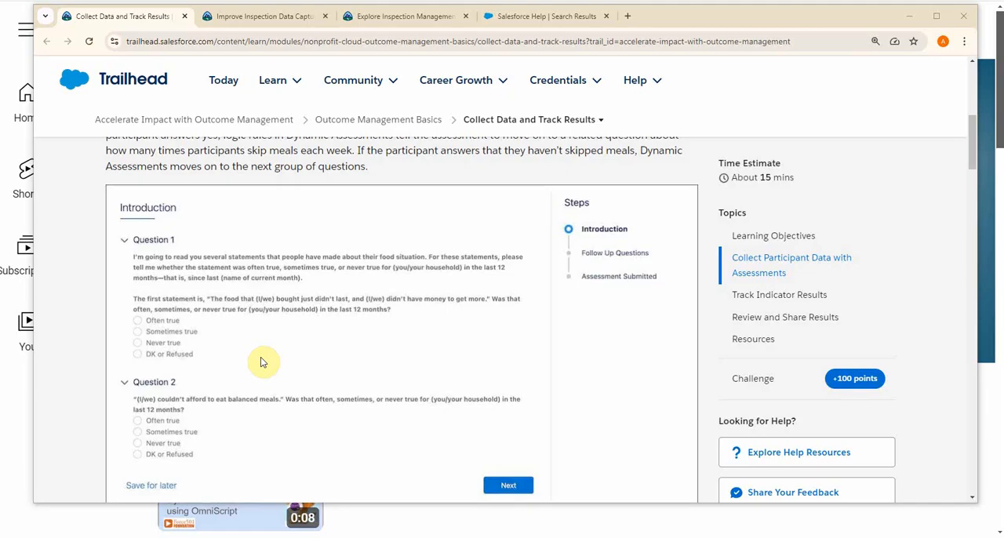
mouse_move(556, 263)
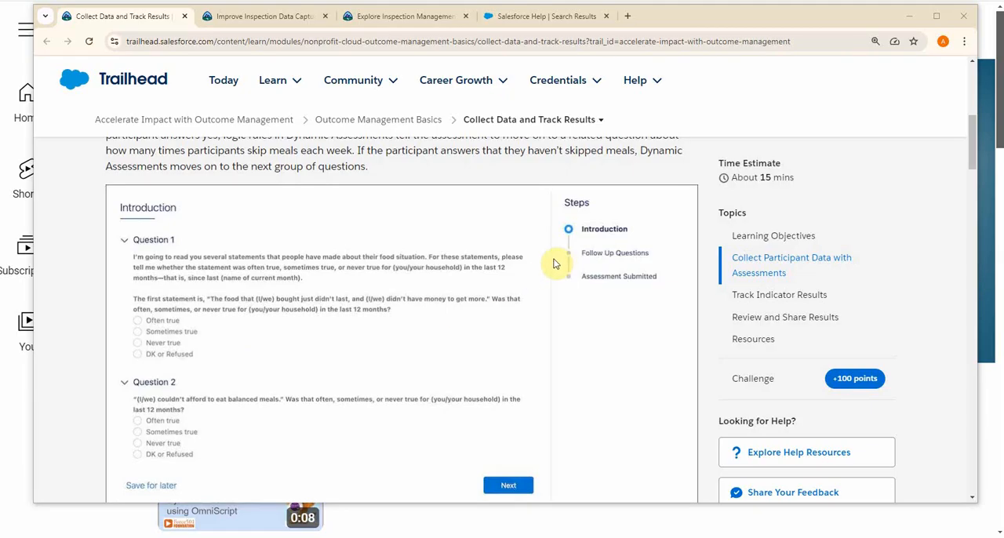
scroll(down, 3)
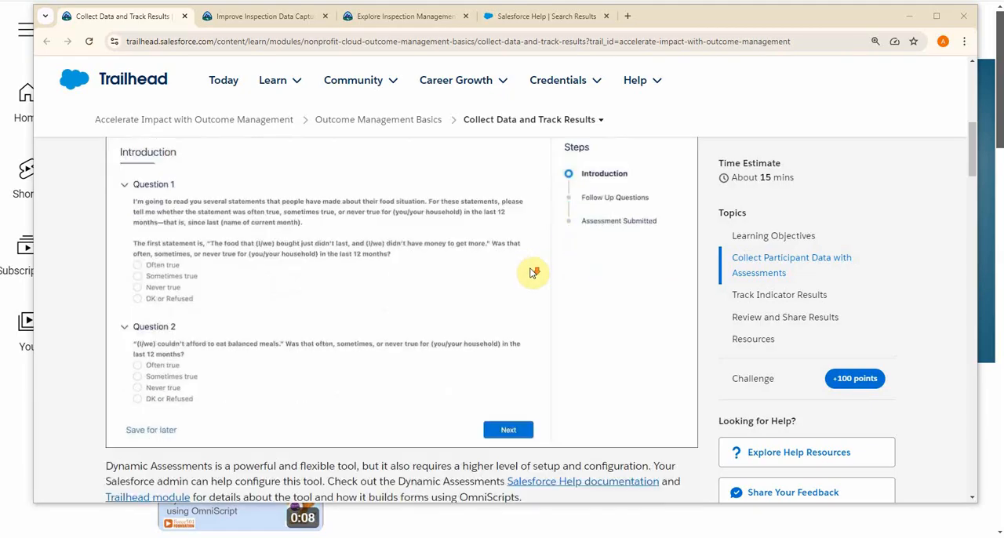
scroll(down, 3)
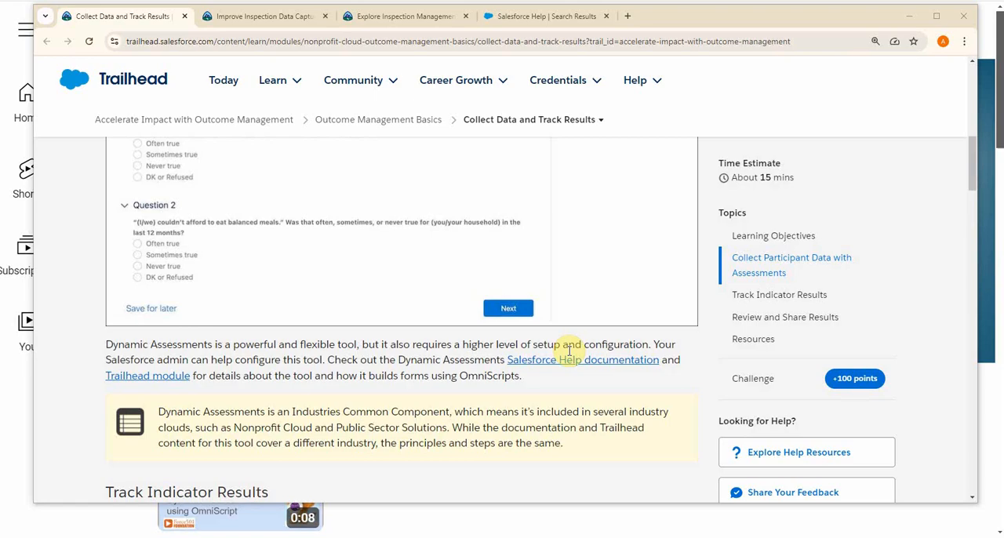
mouse_move(211, 389)
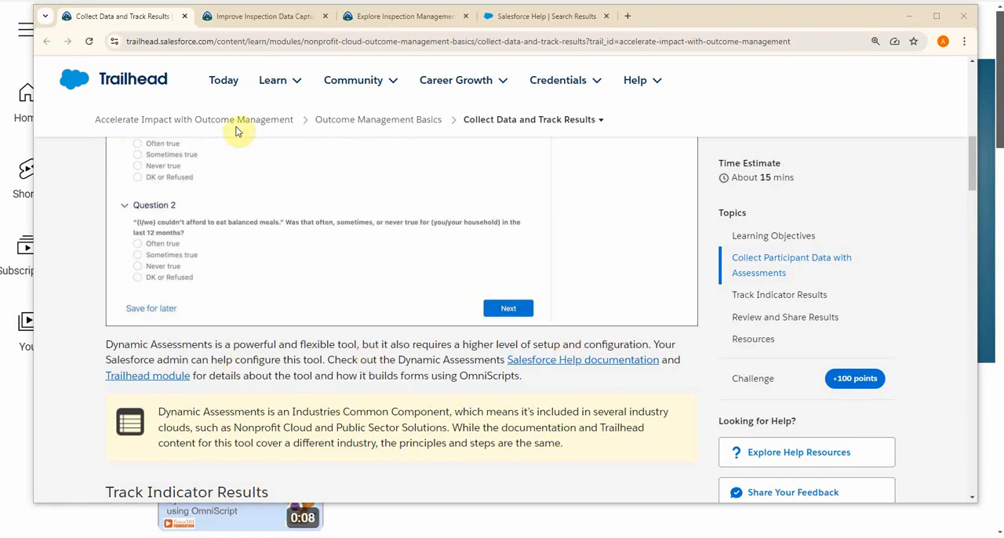
mouse_move(365, 134)
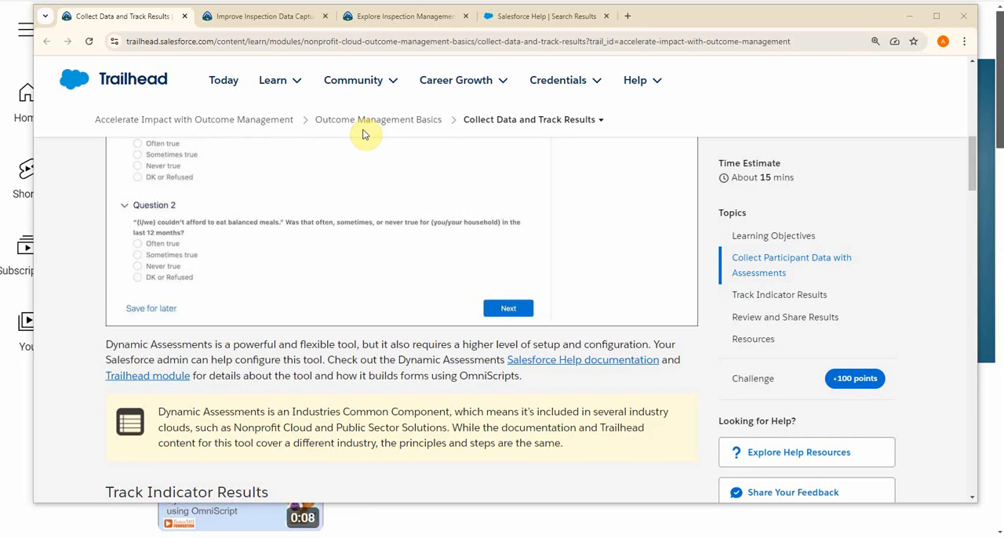
mouse_move(274, 390)
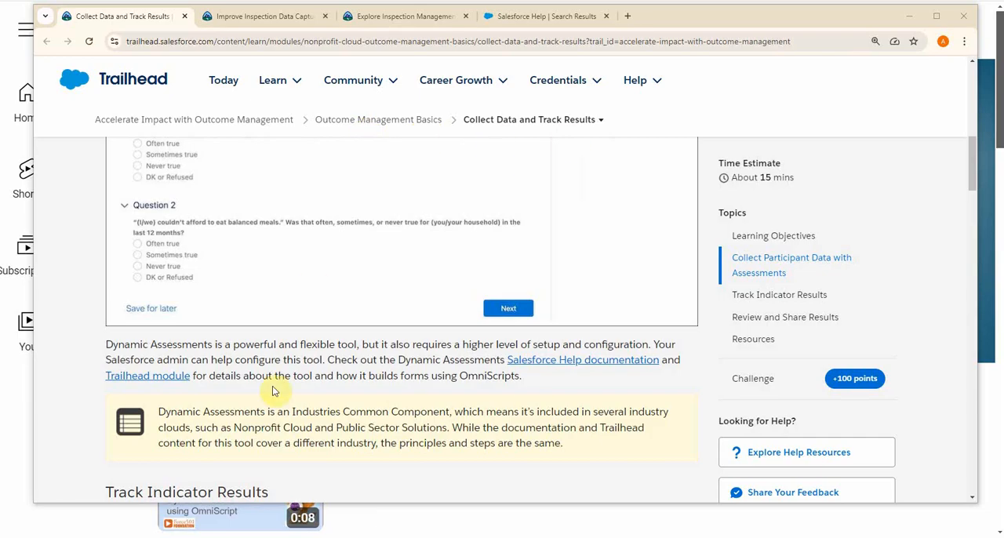
mouse_move(463, 400)
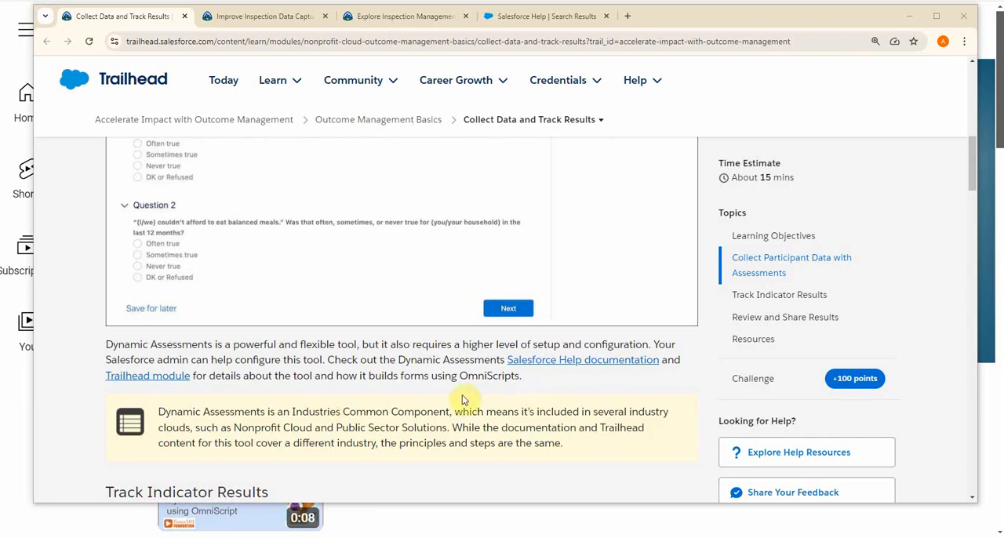
mouse_move(232, 424)
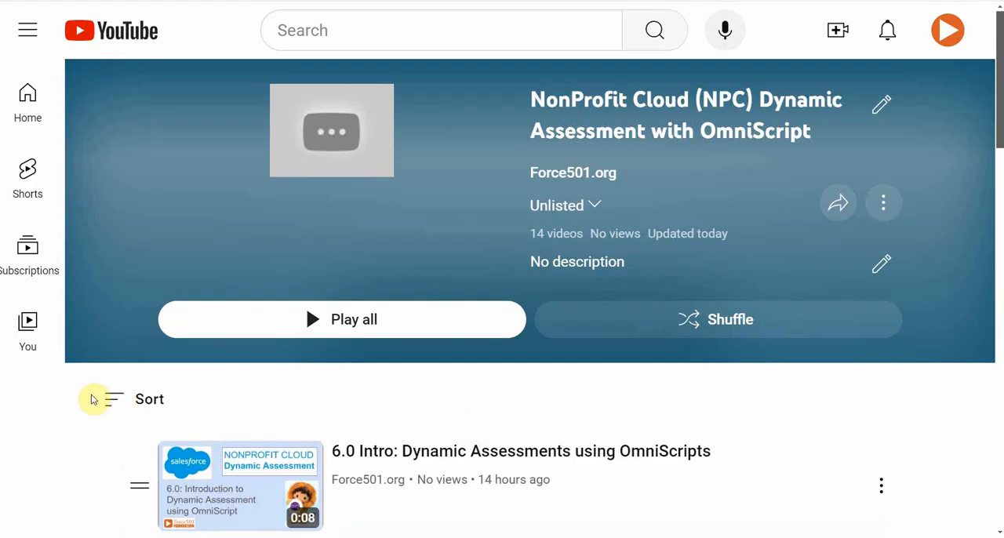
mouse_move(196, 328)
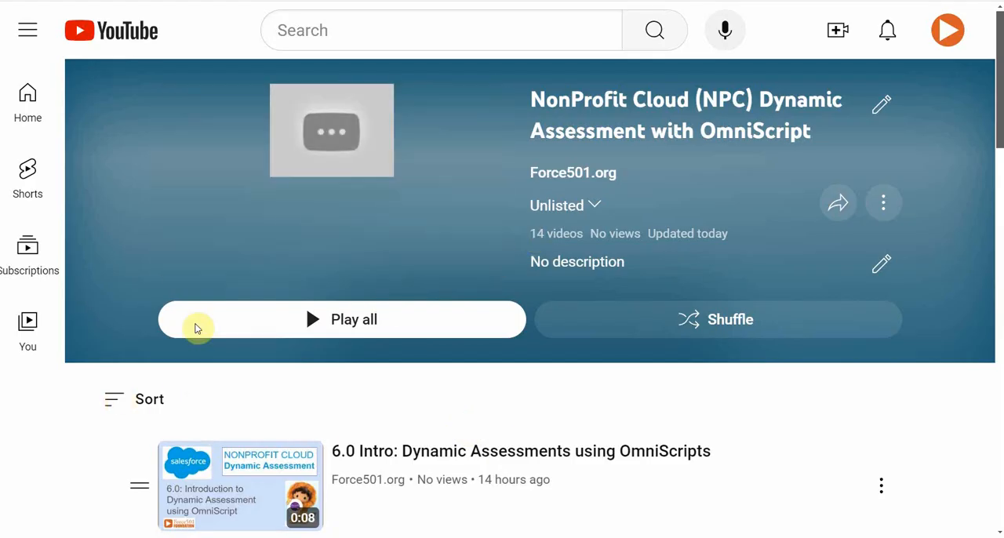
Scroll the Dynamic Assessment playlist down to videos 6.8 through 6.10 and 6a1
scroll(down, 3)
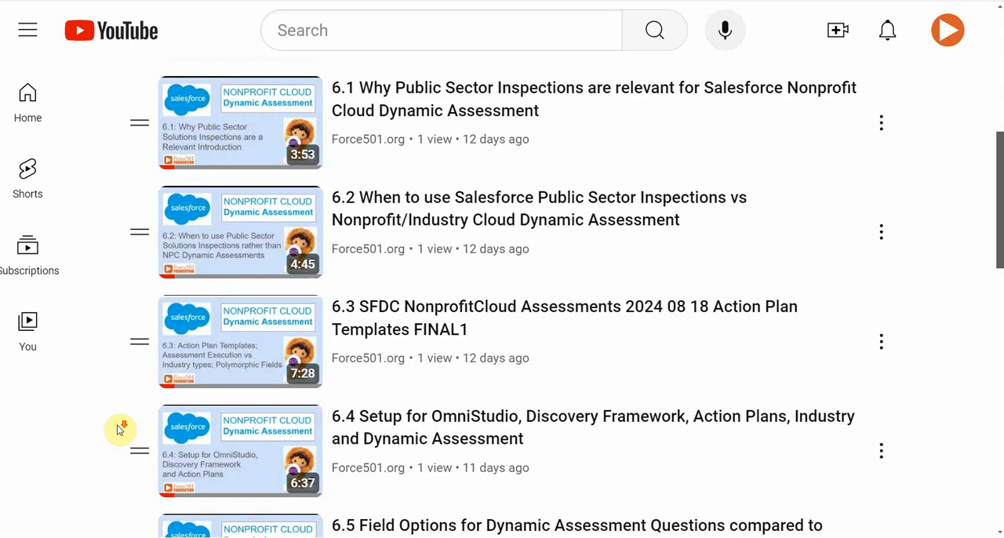
scroll(down, 3)
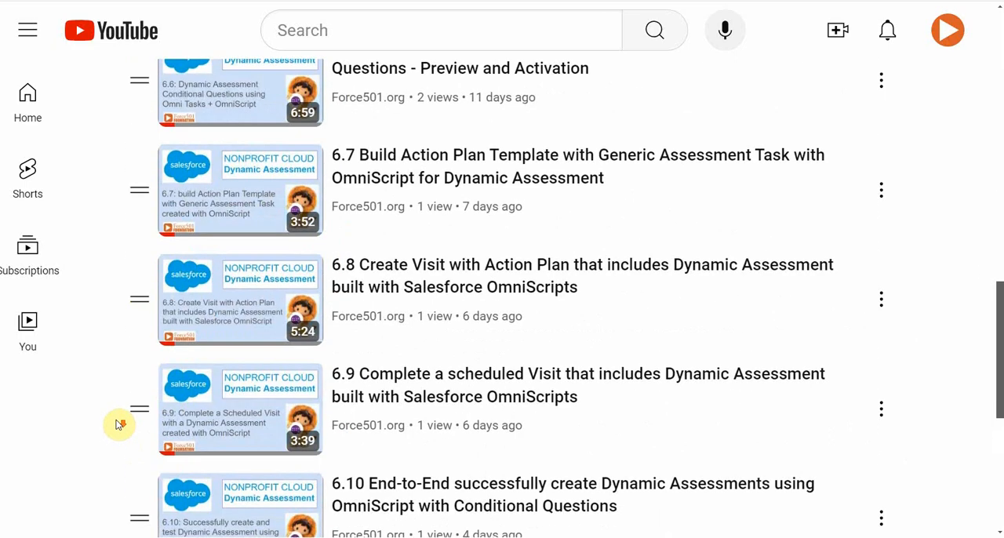
scroll(down, 3)
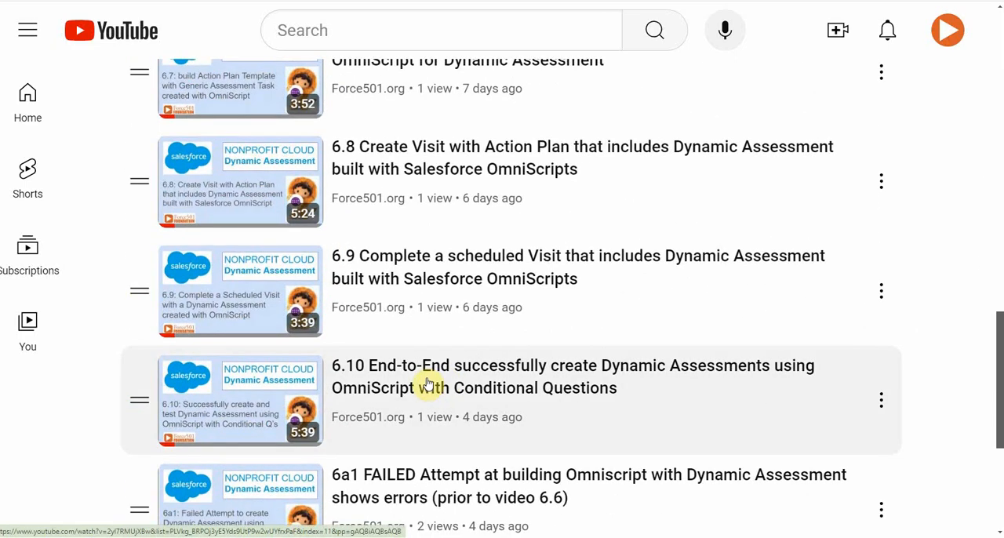
mouse_move(570, 416)
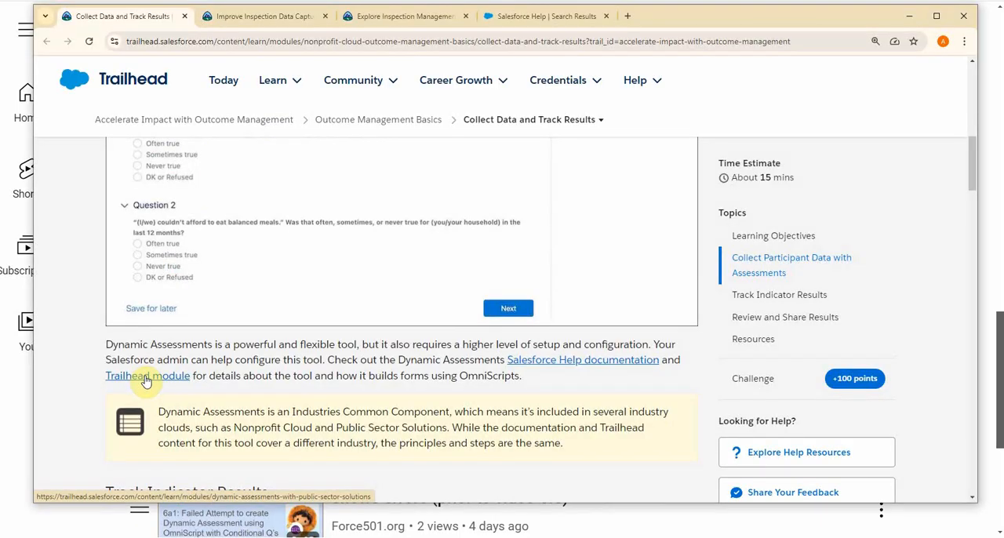
Browse the Explore Inspection Management trail page down to its Dynamic Assessments module
click(146, 375)
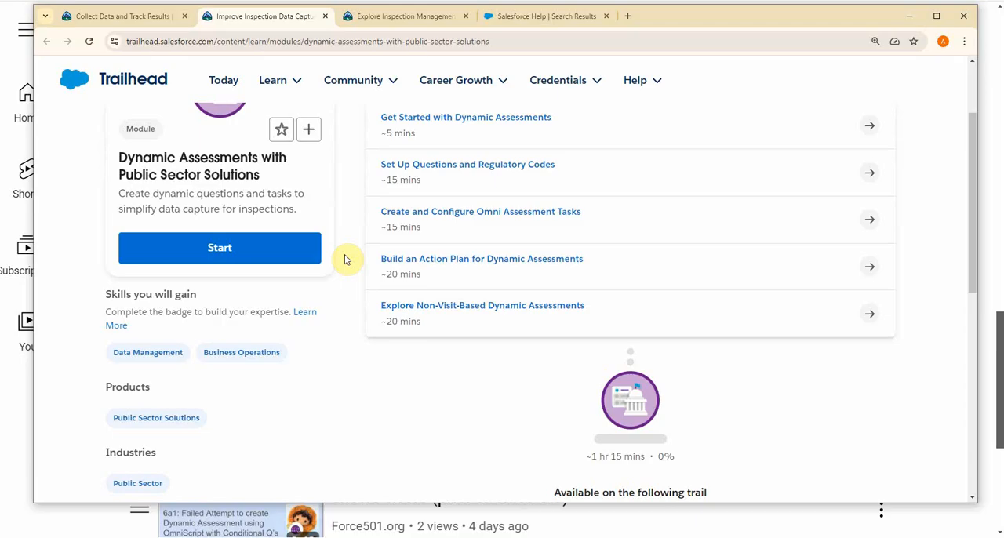
scroll(down, 3)
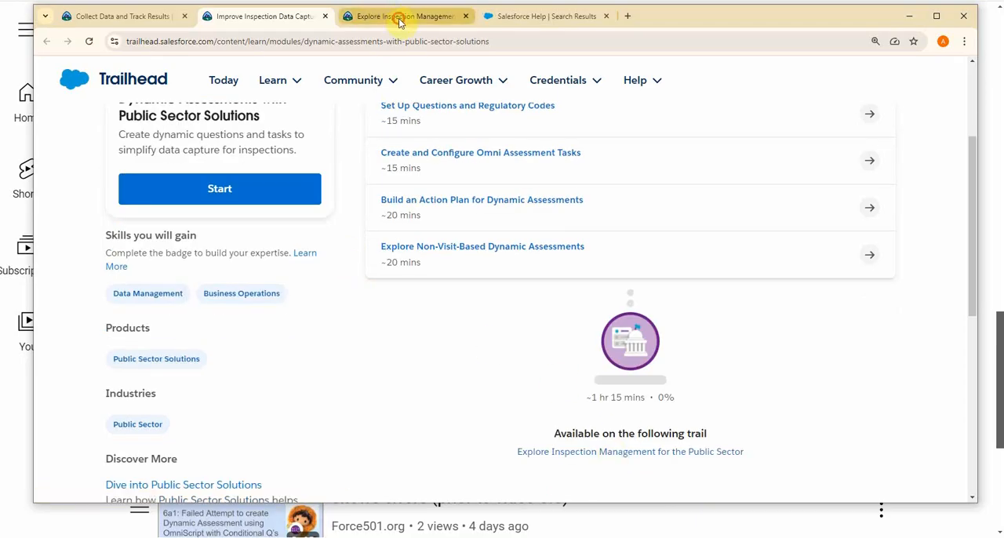
click(402, 16)
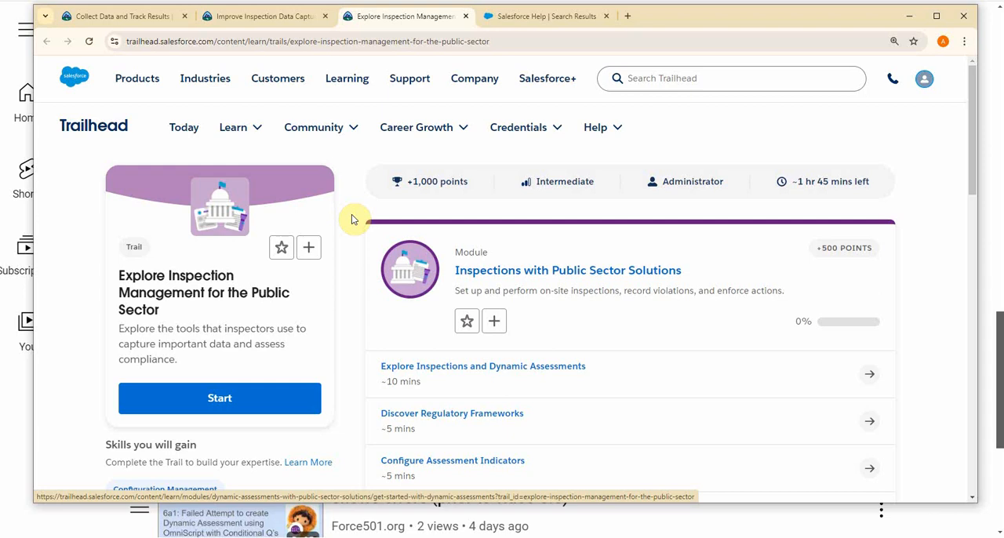
mouse_move(377, 280)
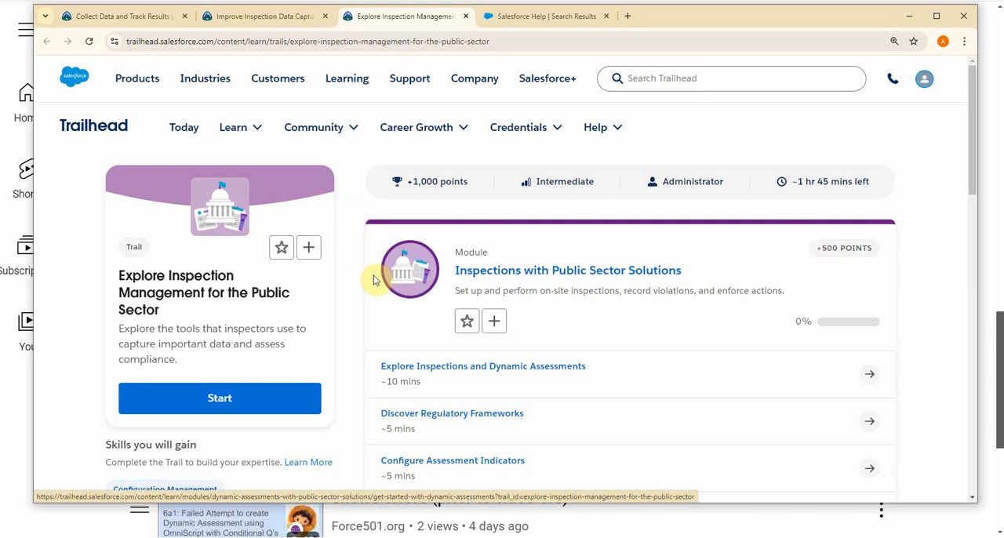
scroll(down, 3)
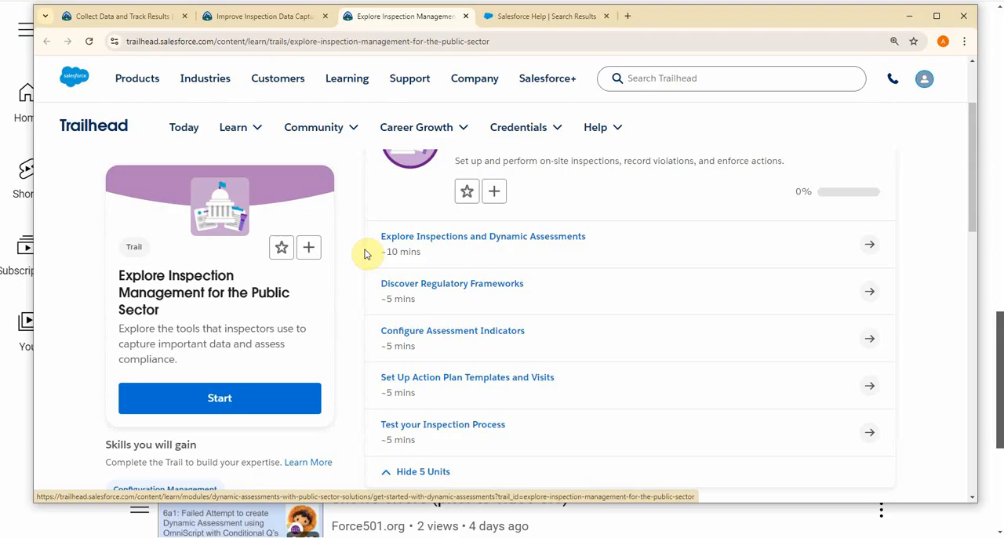
mouse_move(361, 412)
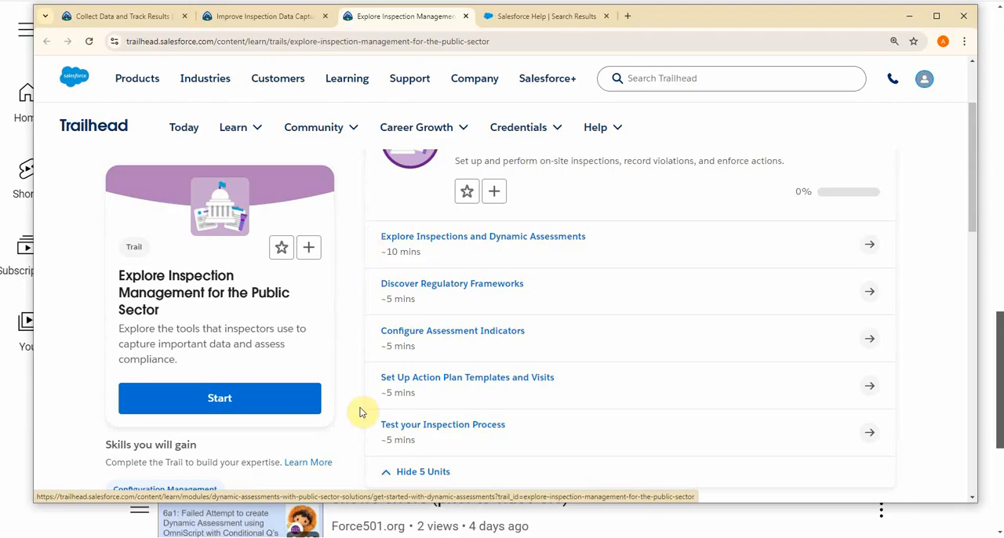
scroll(down, 3)
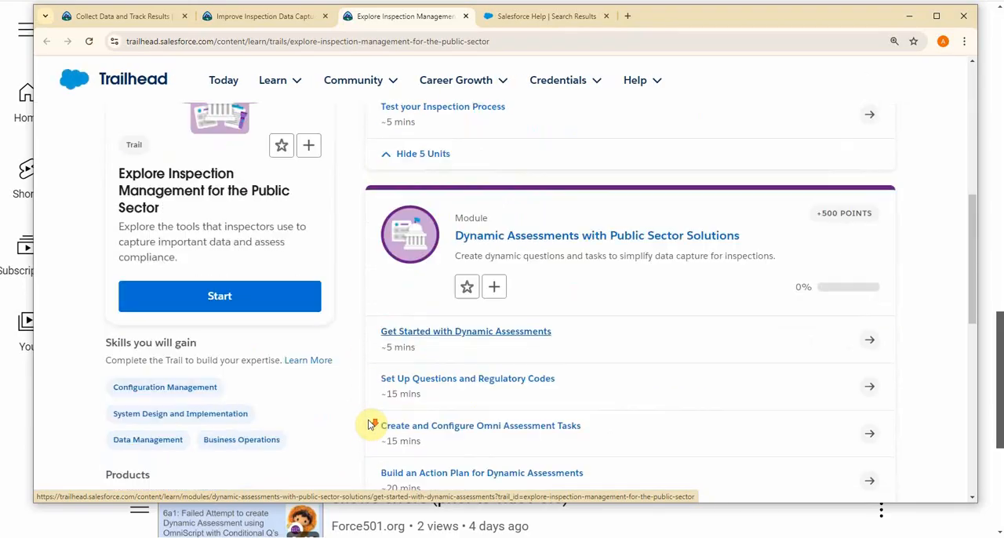
scroll(down, 3)
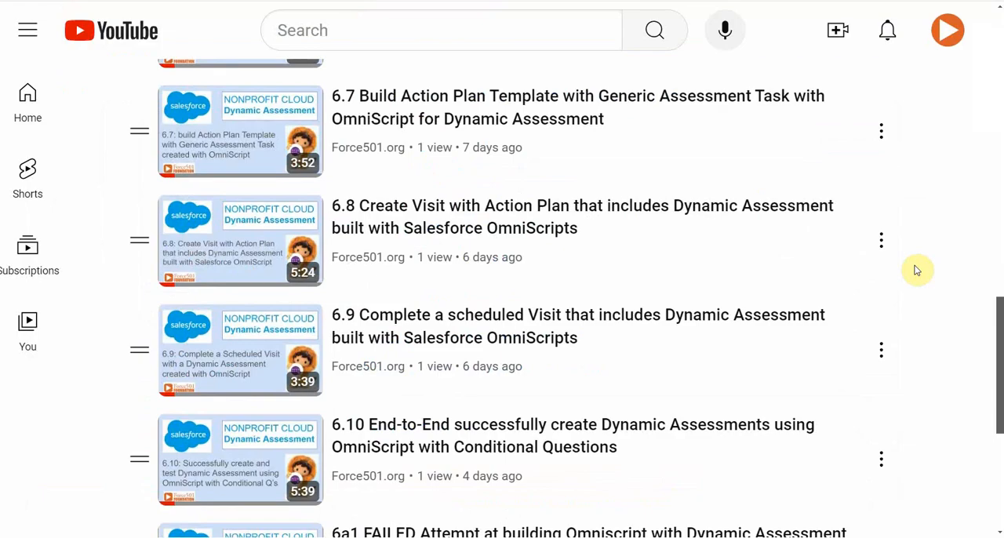
Scroll to the end of the playlist, showing videos 6a1, 6a2 and 6a3 after 6.10
scroll(down, 3)
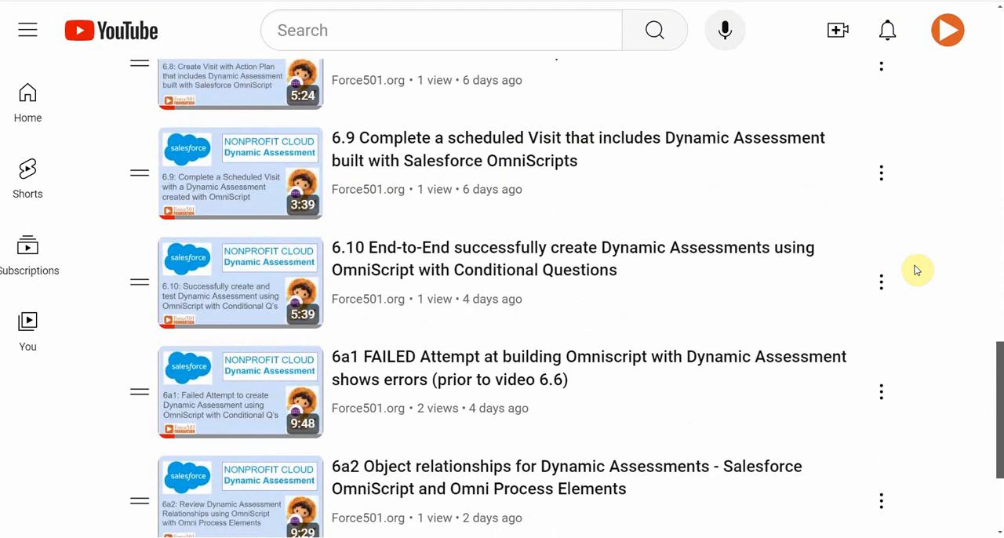
scroll(down, 3)
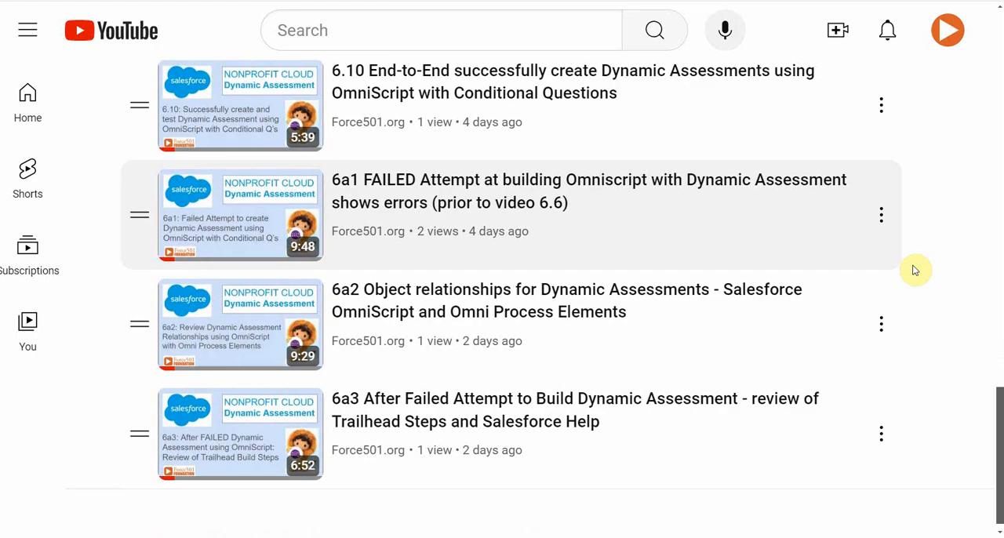
mouse_move(306, 251)
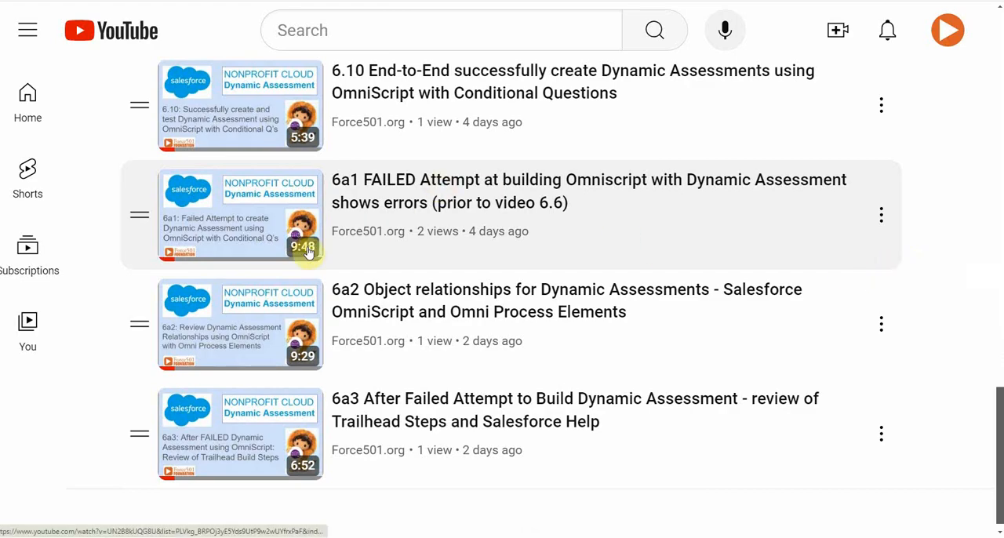
mouse_move(341, 396)
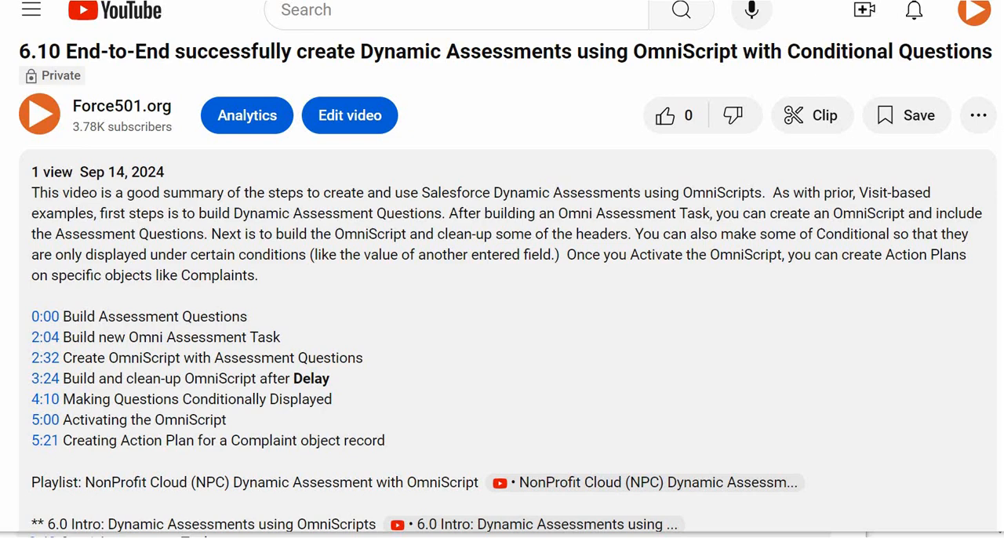
mouse_move(825, 115)
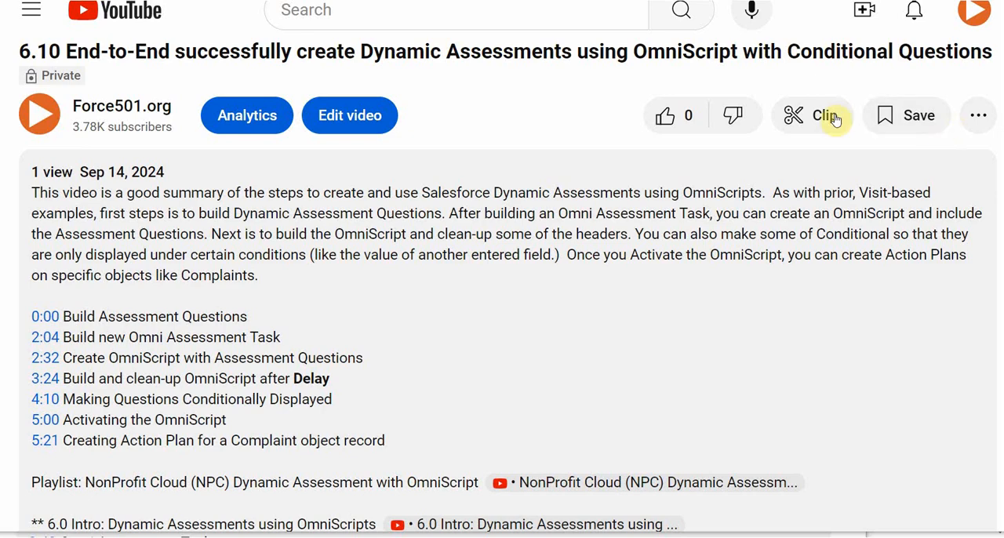
mouse_move(167, 73)
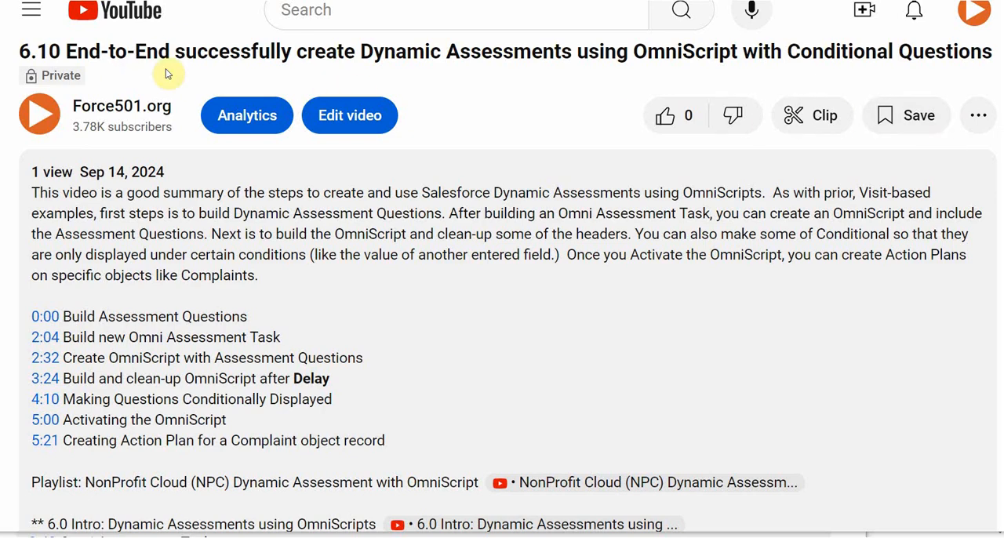
mouse_move(379, 319)
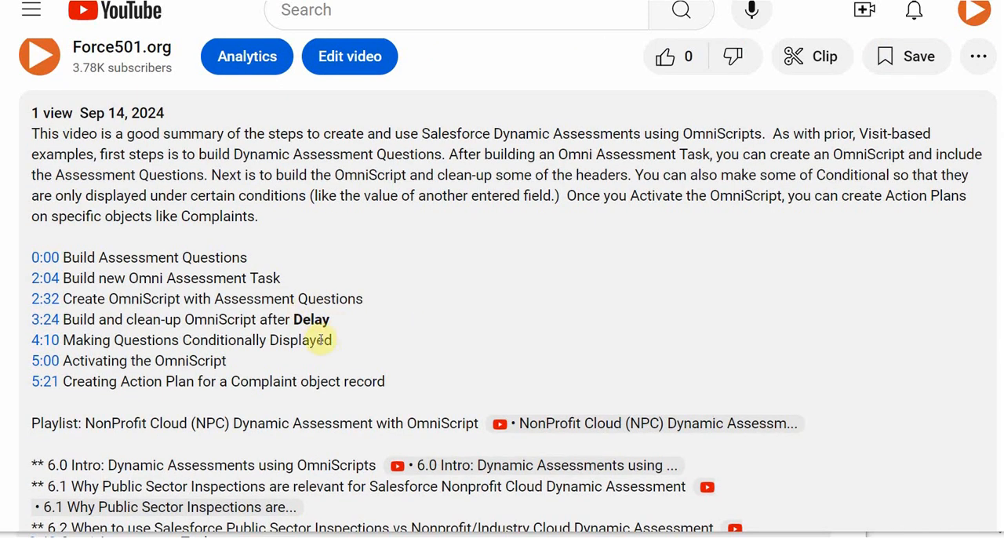
mouse_move(291, 340)
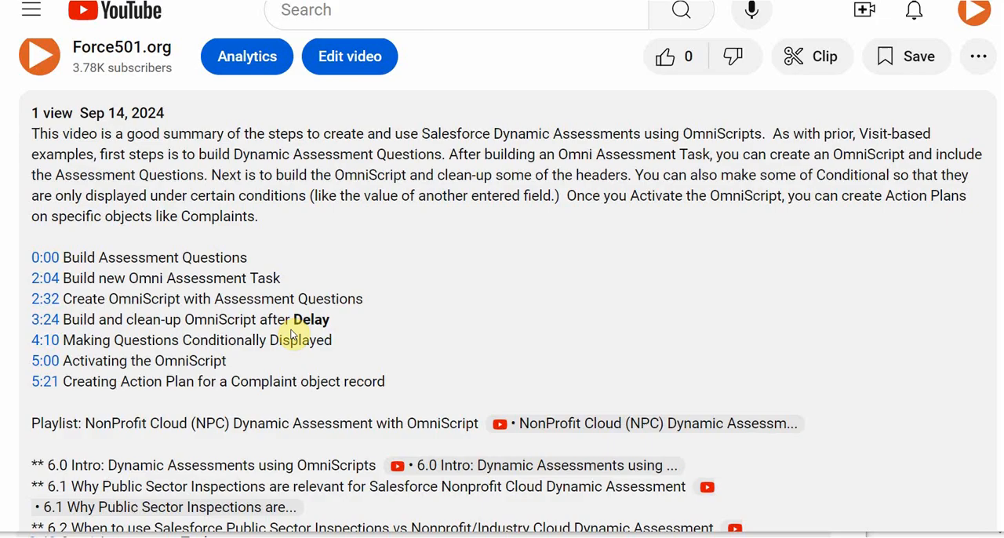
mouse_move(302, 319)
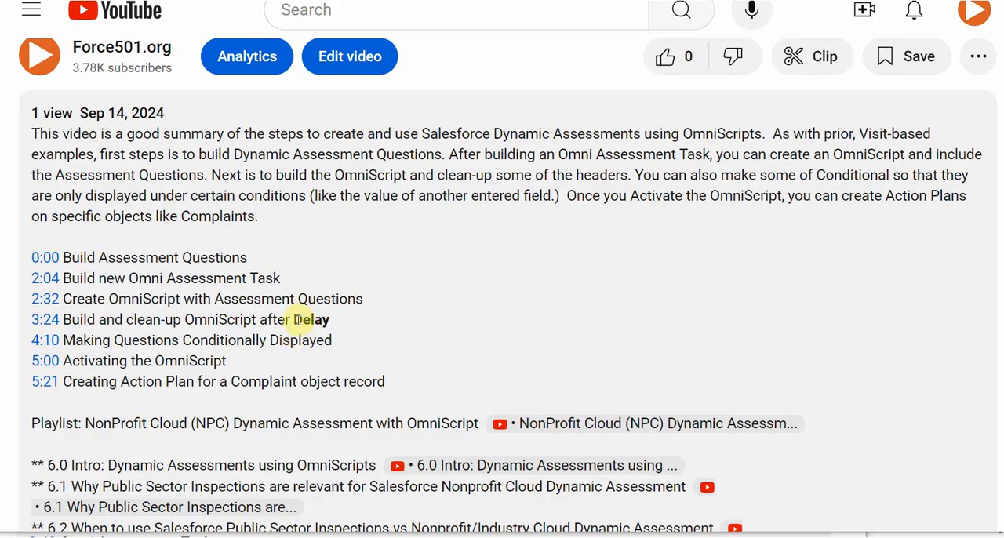
mouse_move(357, 320)
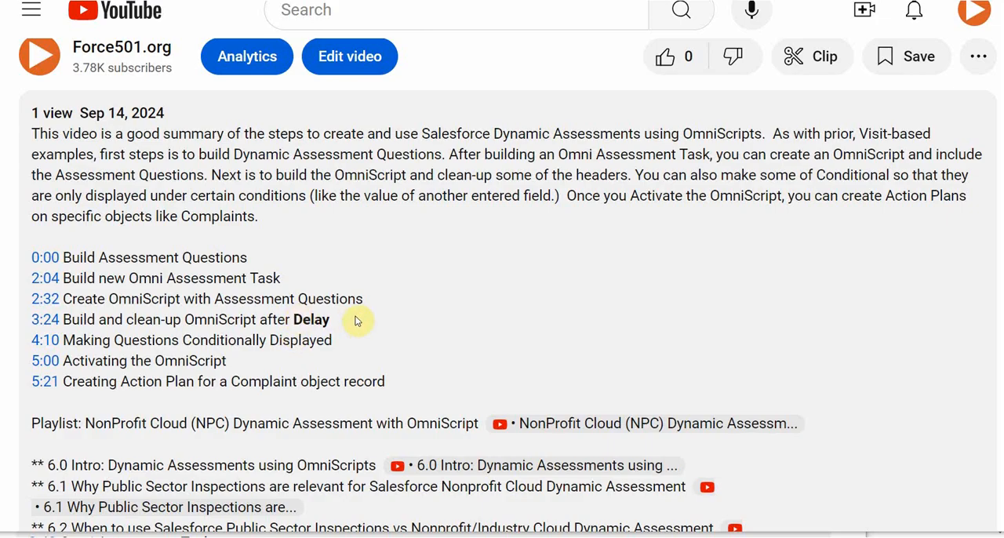
mouse_move(358, 327)
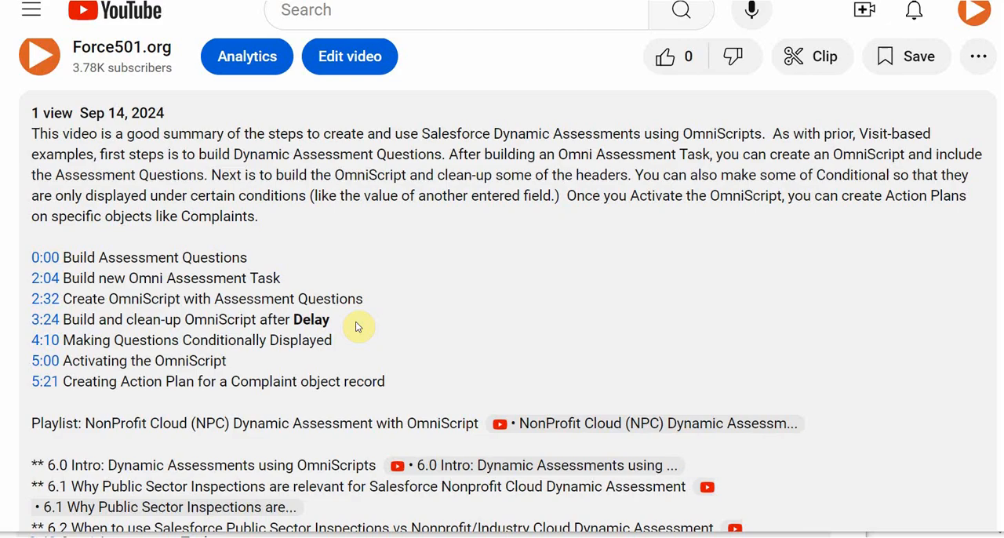
mouse_move(415, 330)
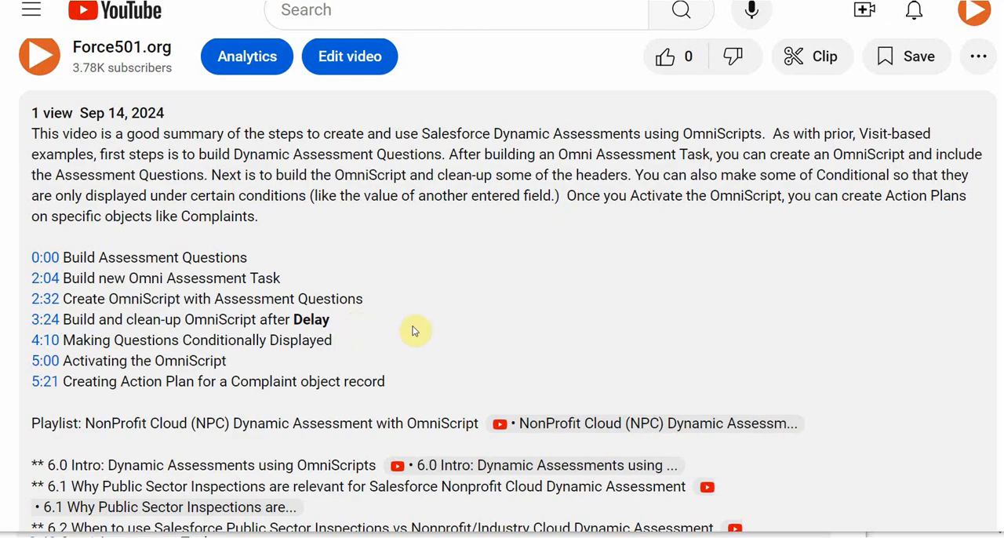
mouse_move(455, 322)
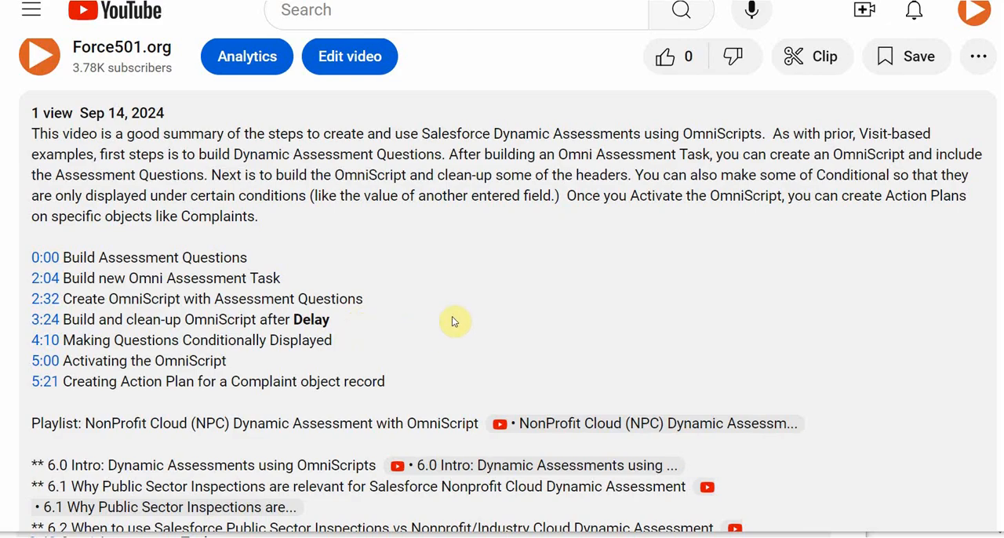
Scroll the description through videos 6.6–6a3 to the closing playlist links and Chapters
scroll(down, 3)
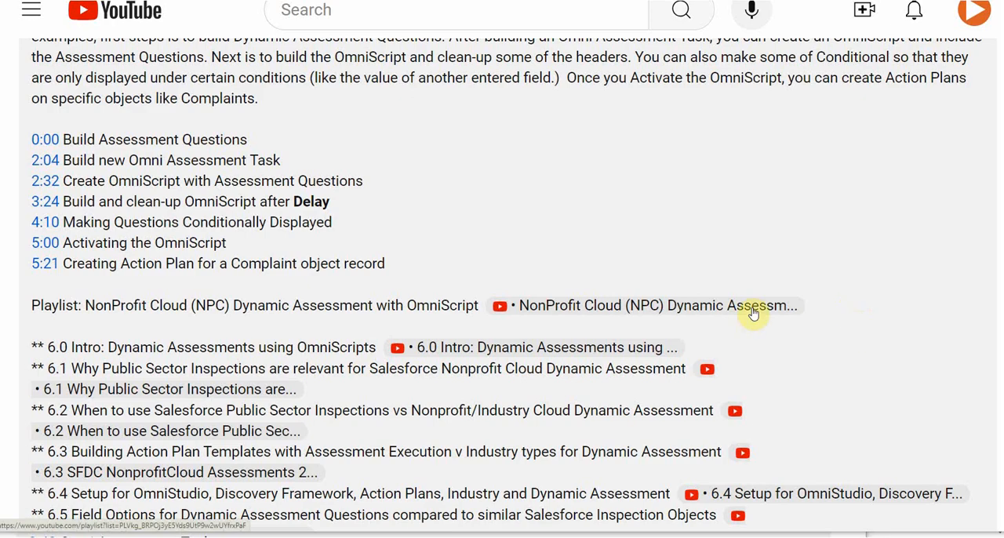
scroll(down, 3)
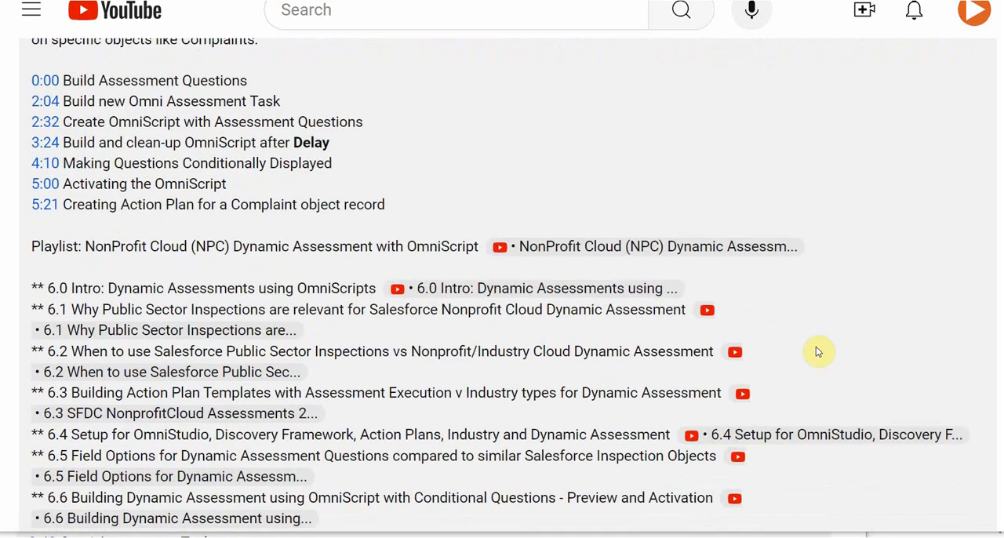
scroll(down, 3)
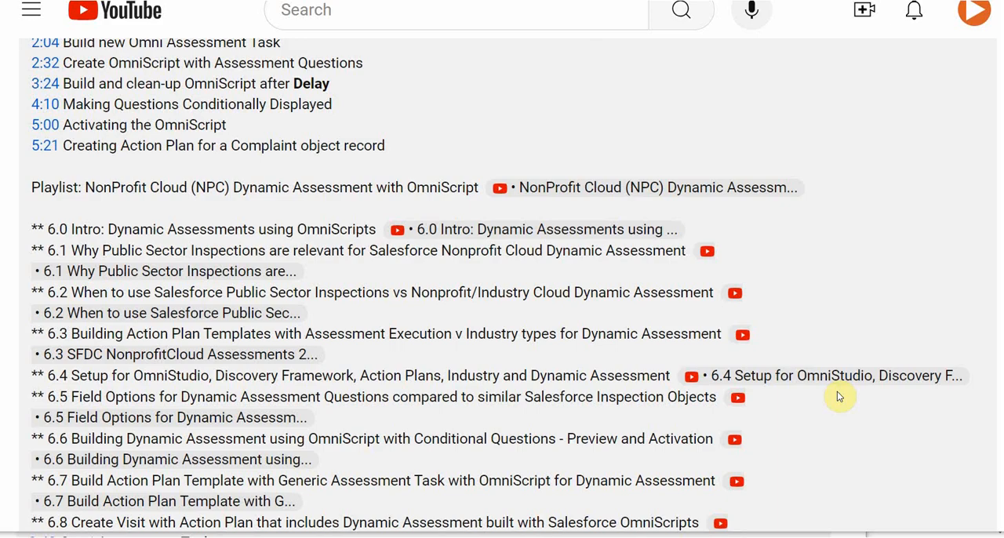
scroll(down, 3)
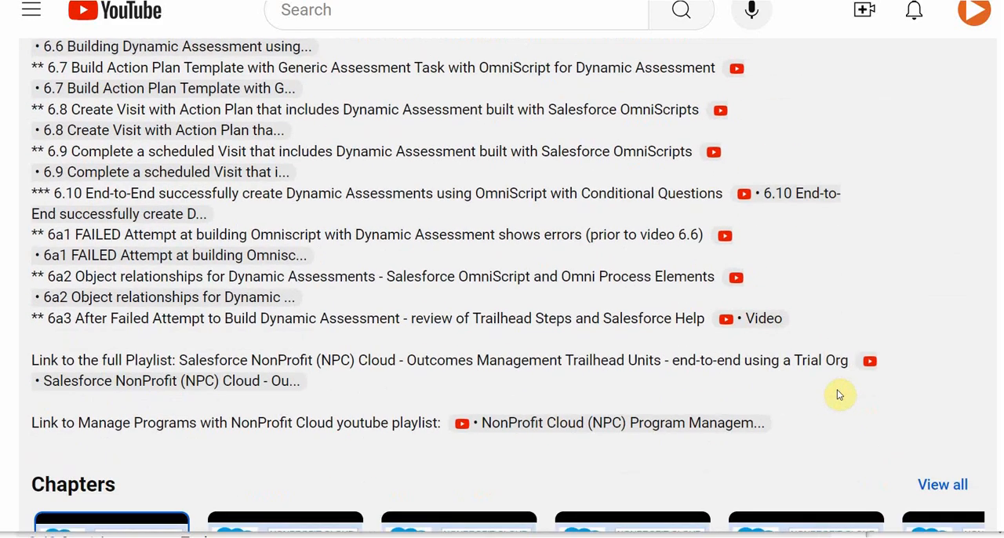
mouse_move(442, 376)
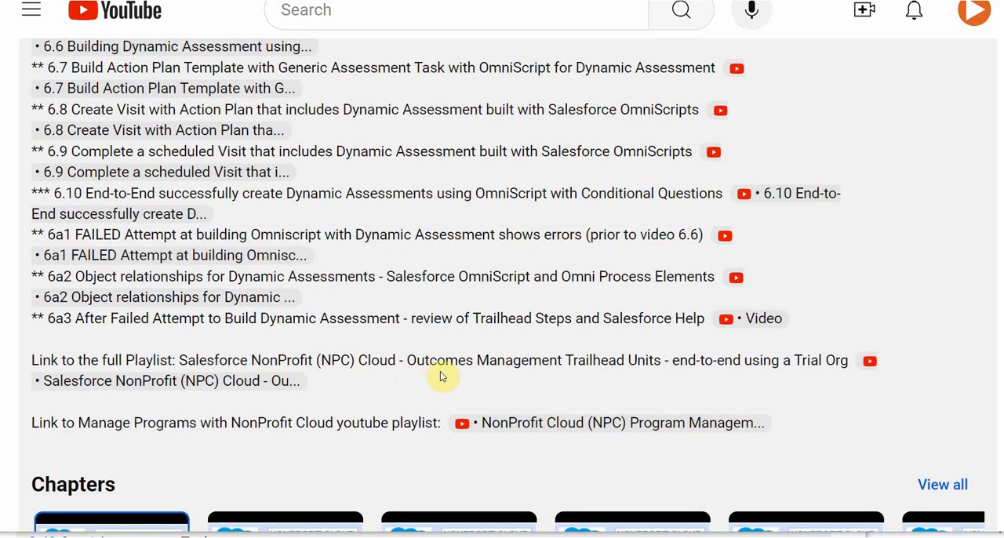
mouse_move(288, 445)
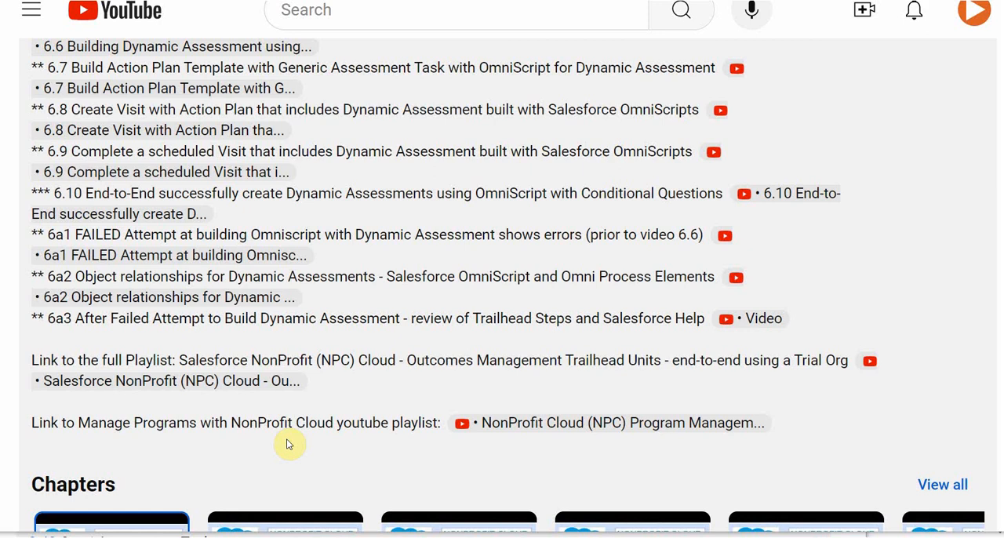
mouse_move(803, 221)
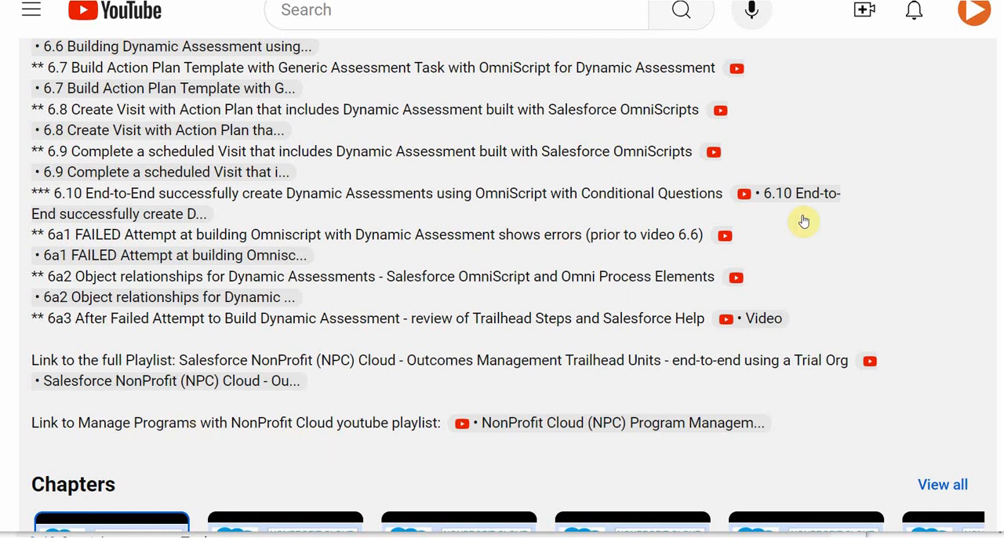
mouse_move(803, 221)
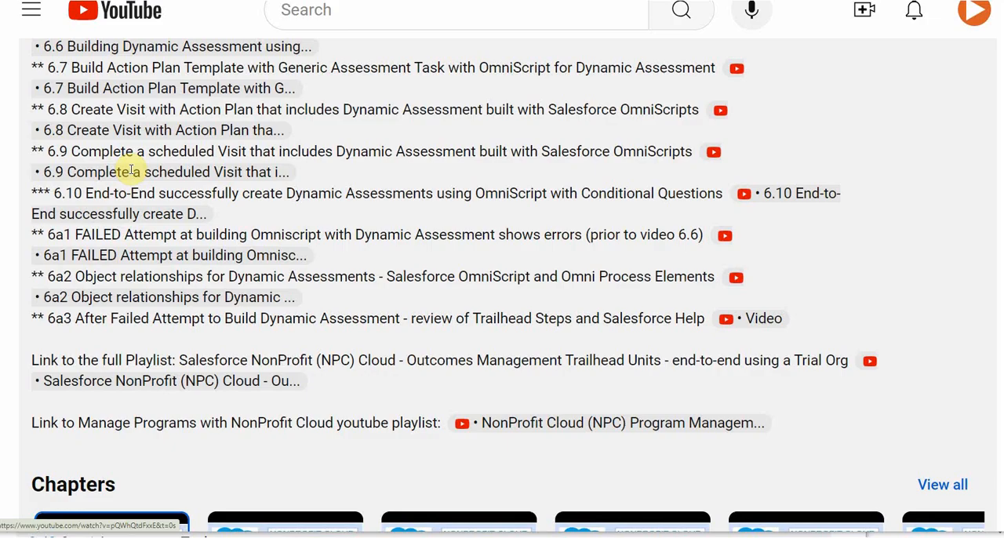
mouse_move(206, 276)
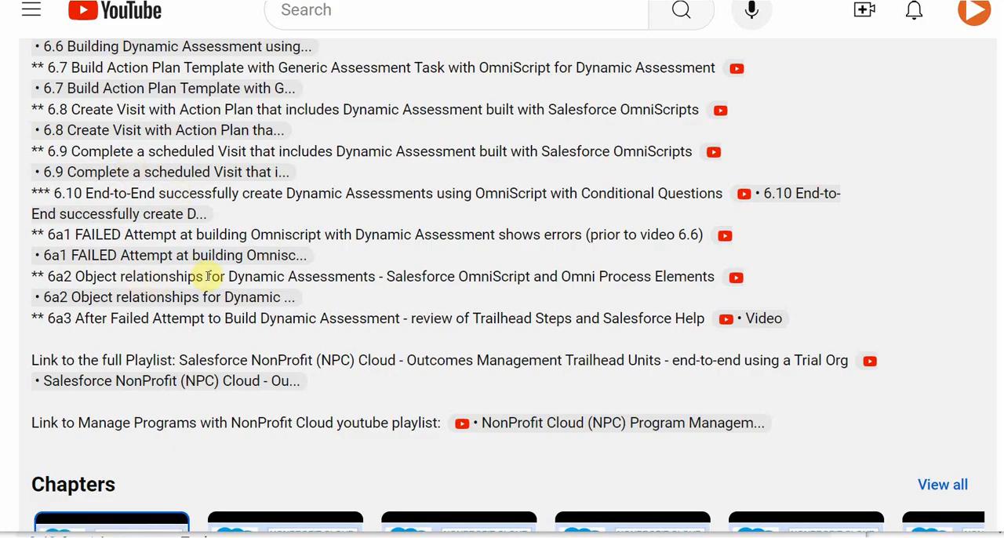
mouse_move(137, 298)
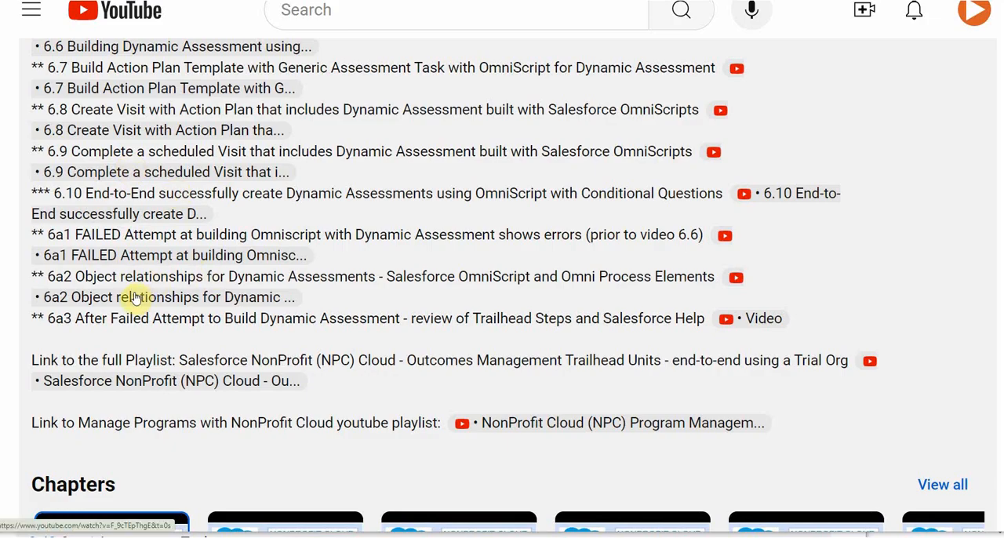
mouse_move(314, 282)
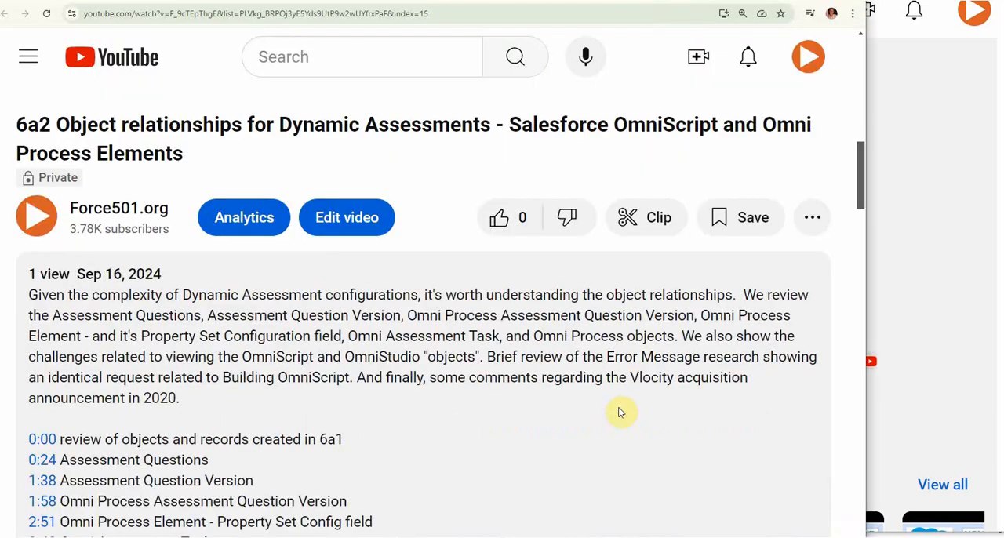
Scroll the 6a2 Object relationships video page to its description and chapter timestamps
scroll(down, 3)
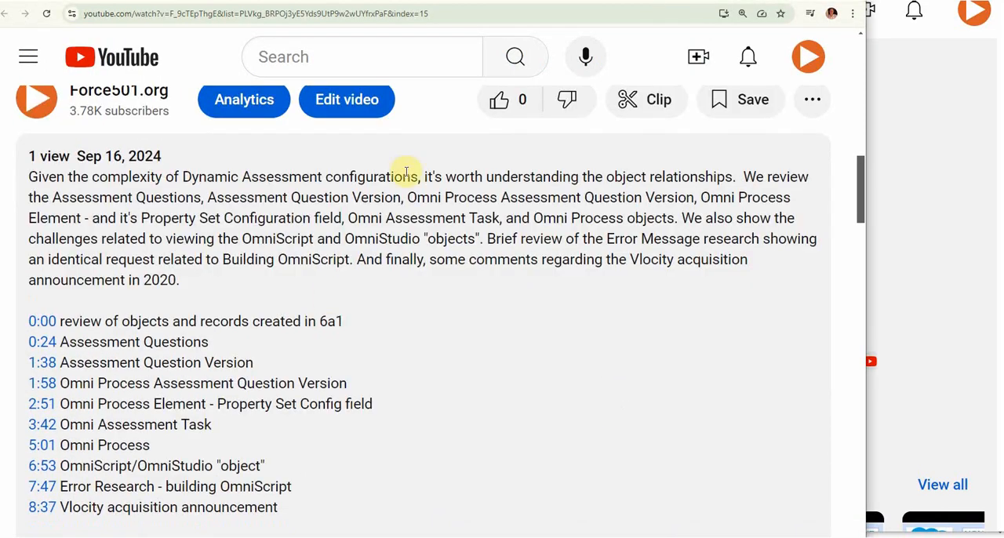
mouse_move(434, 225)
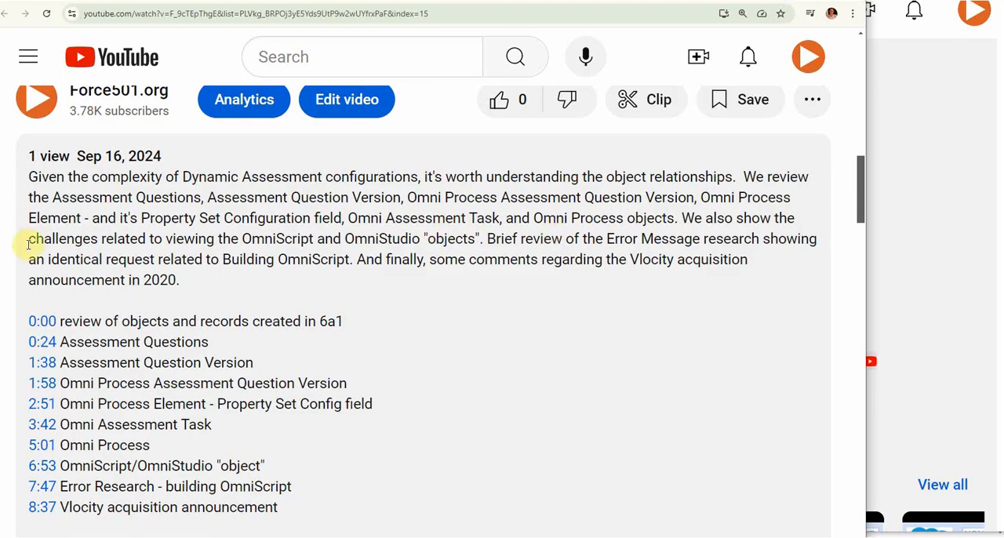
mouse_move(334, 283)
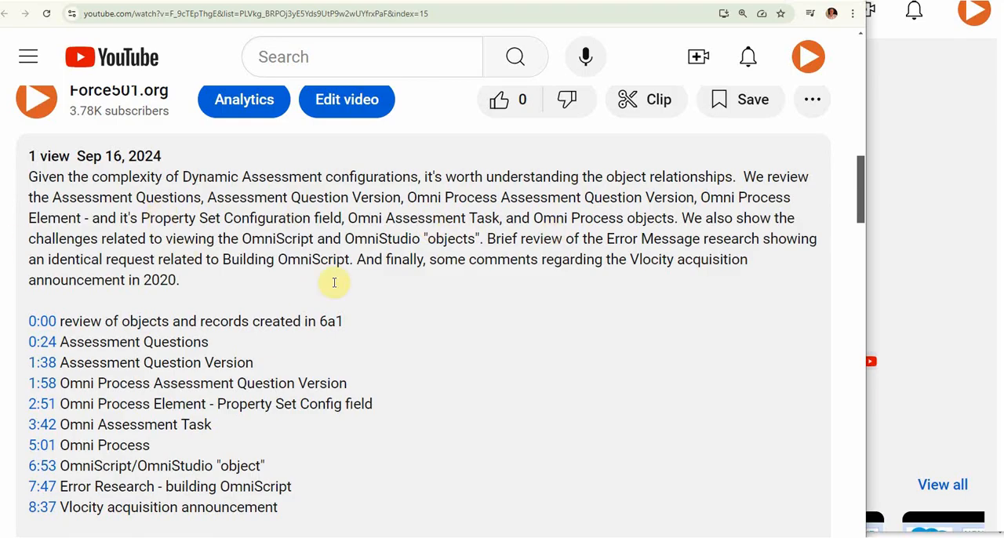
mouse_move(218, 460)
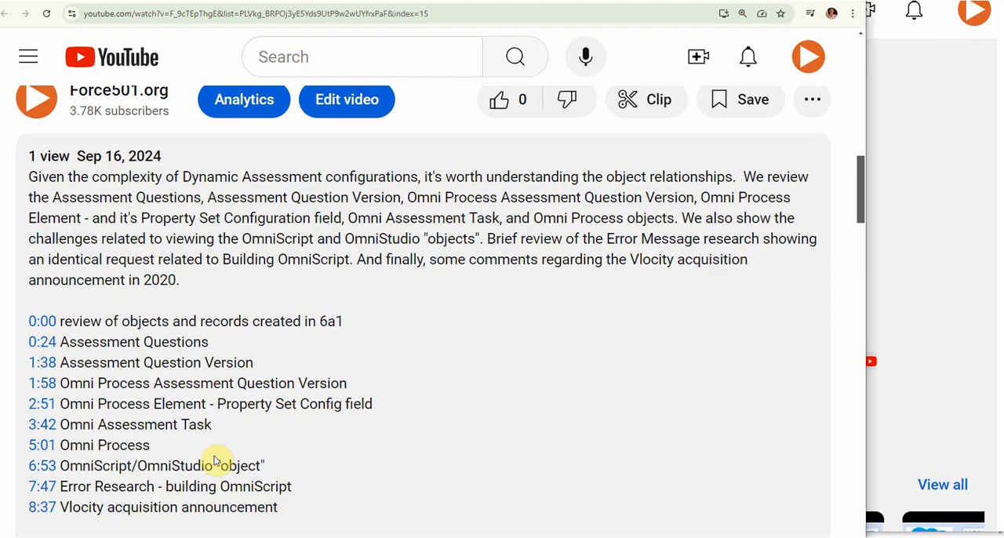
mouse_move(368, 445)
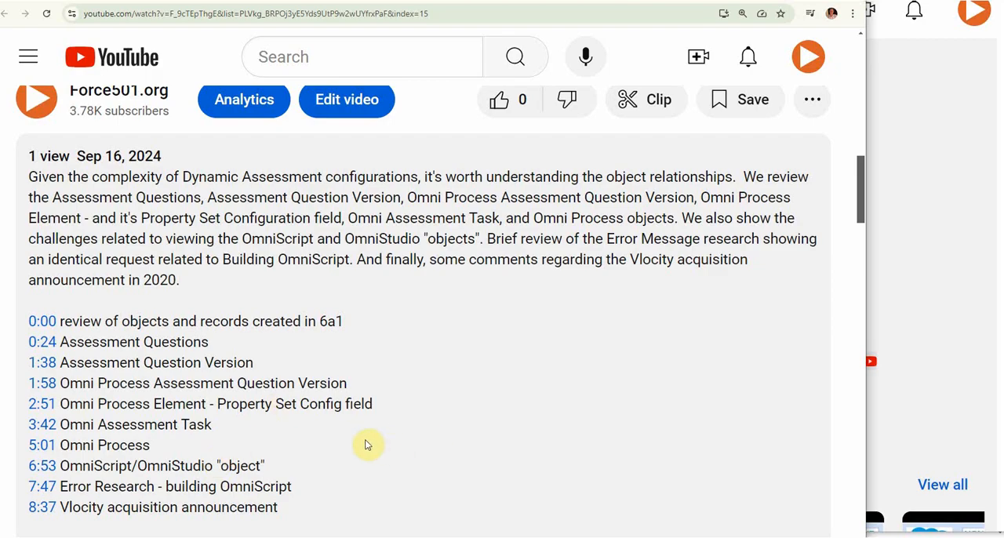
mouse_move(102, 514)
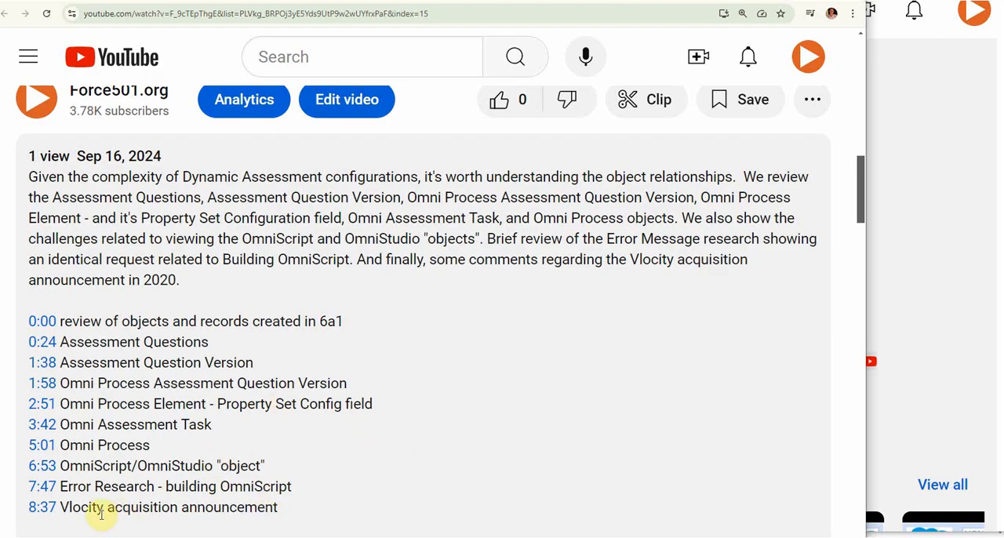
mouse_move(142, 515)
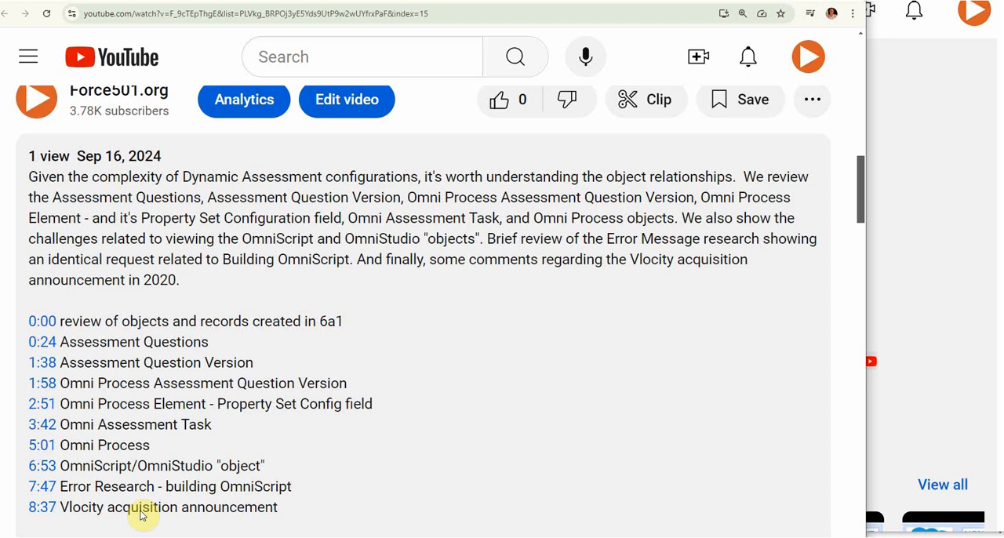
mouse_move(375, 460)
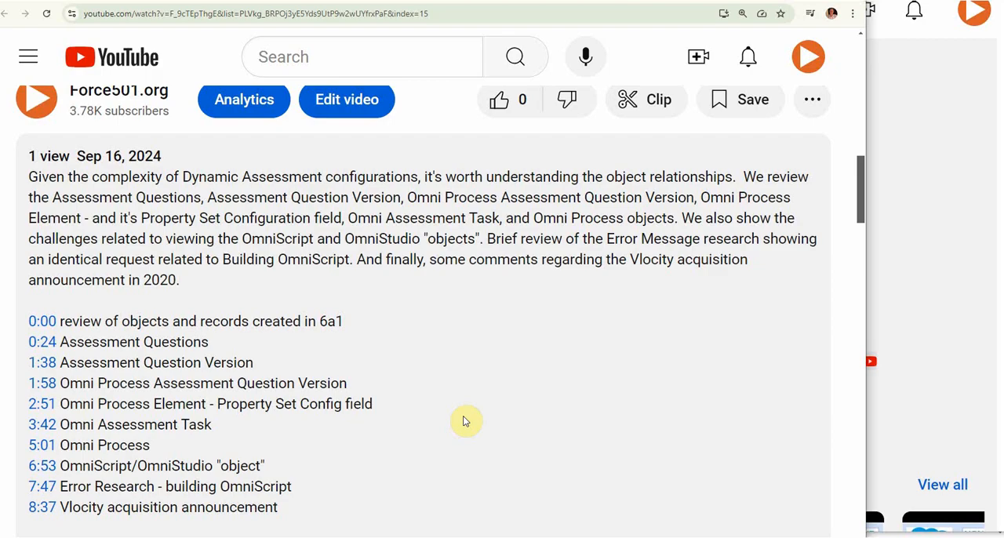
mouse_move(440, 422)
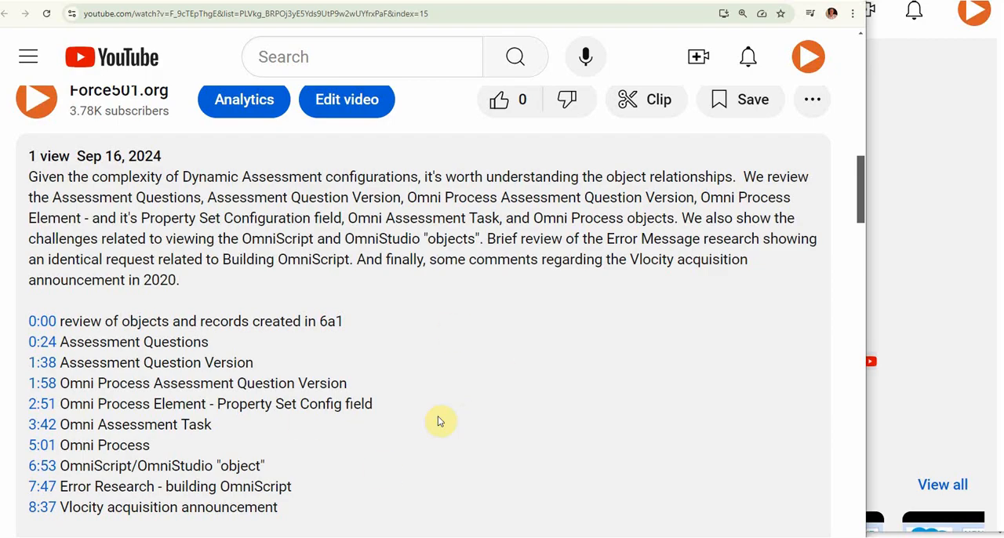
mouse_move(458, 423)
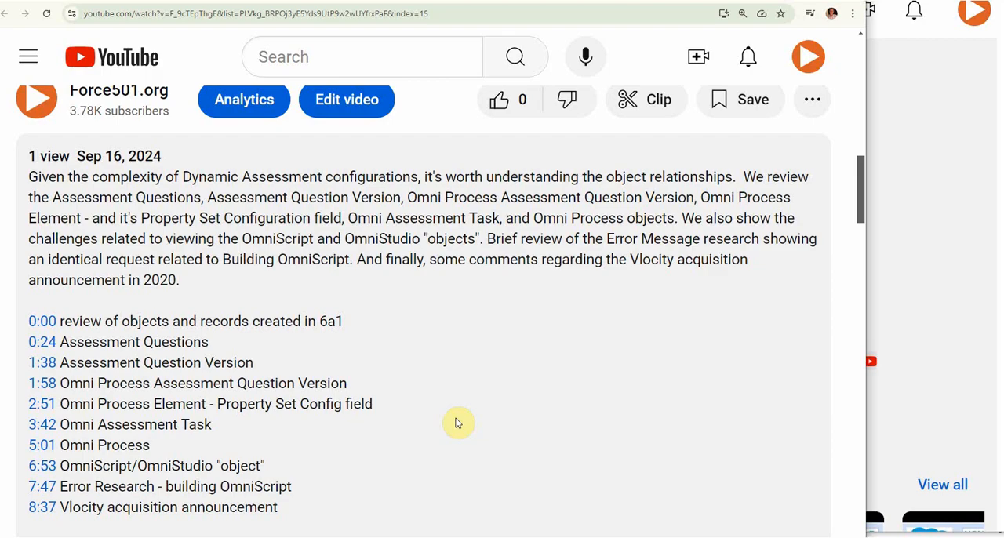
mouse_move(463, 415)
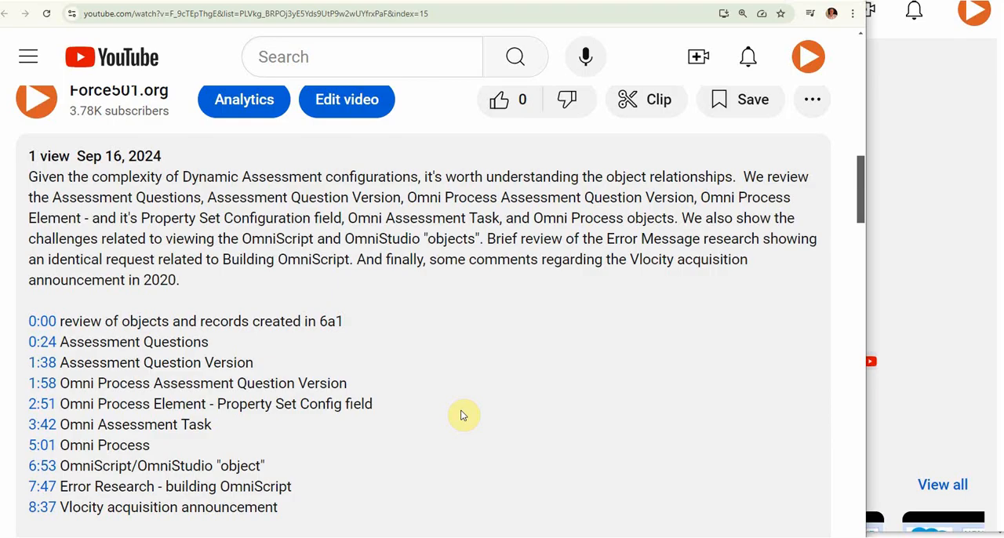
mouse_move(463, 411)
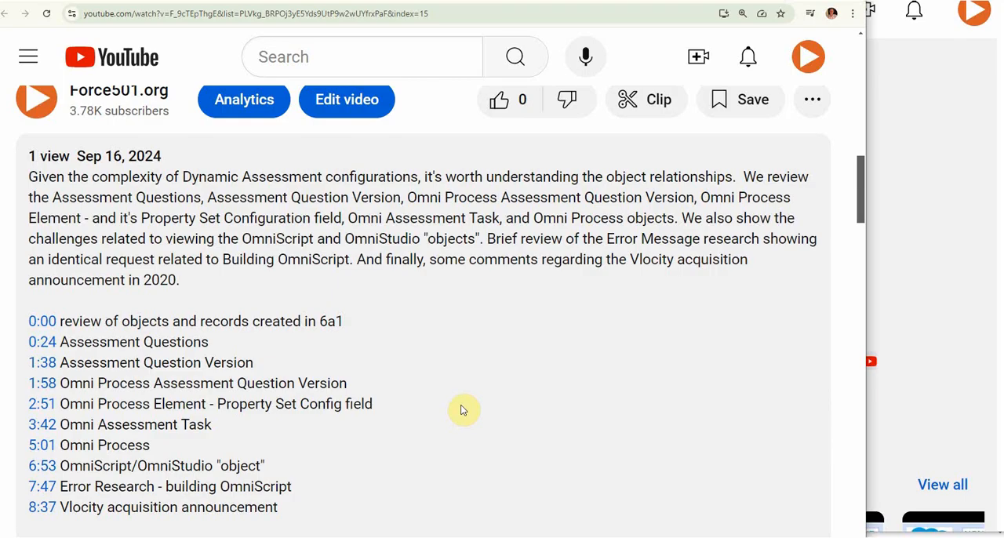